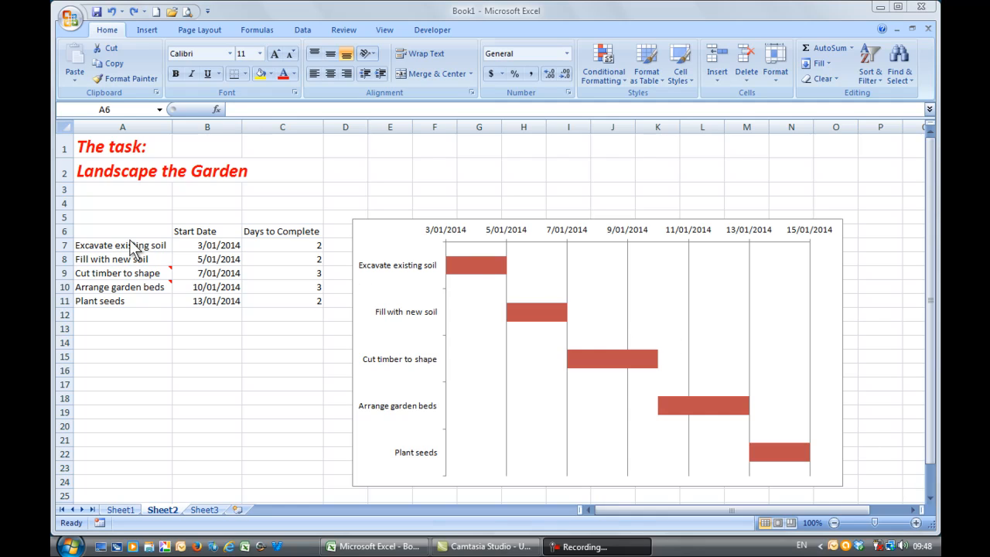
mouse_move(131, 253)
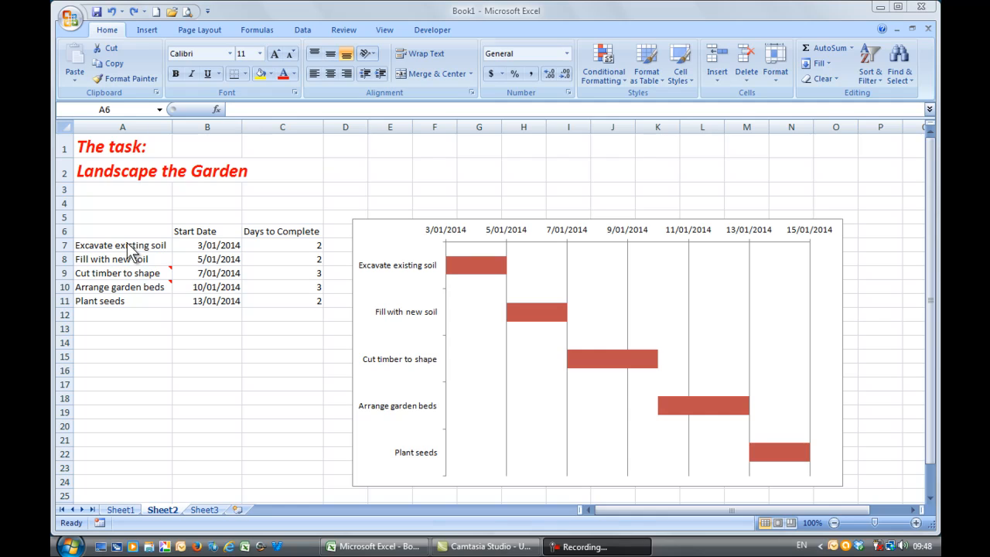
mouse_move(120, 313)
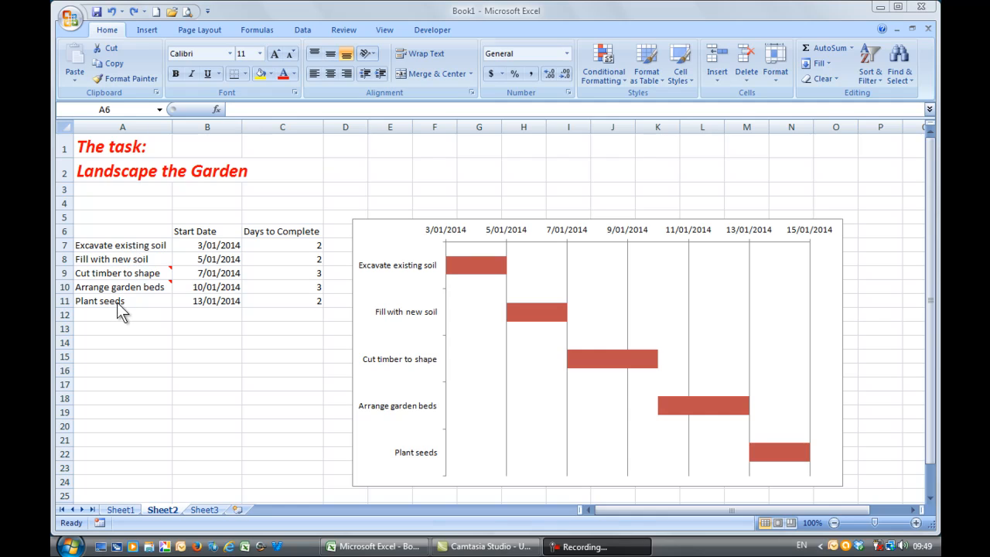
mouse_move(560, 317)
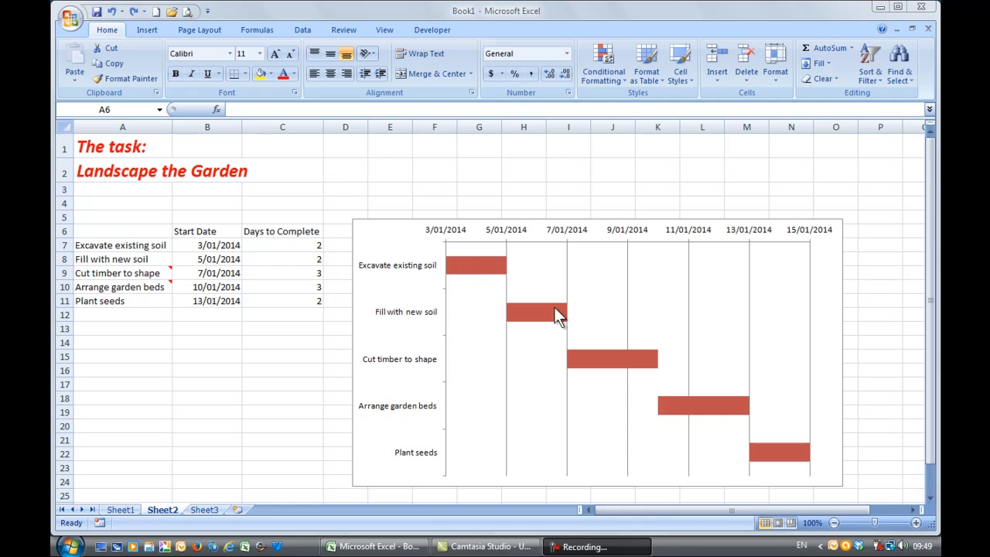
mouse_move(705, 415)
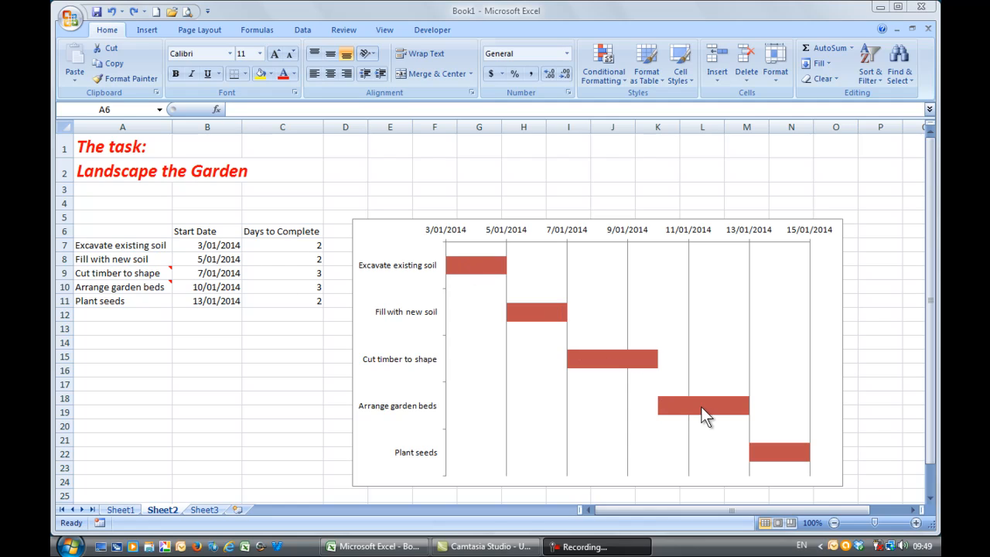
mouse_move(810, 238)
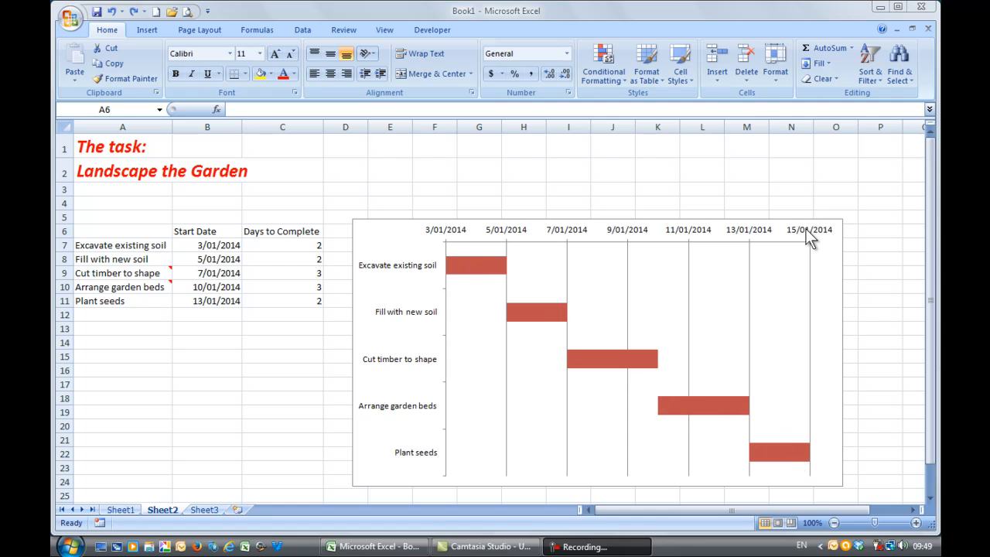
mouse_move(455, 236)
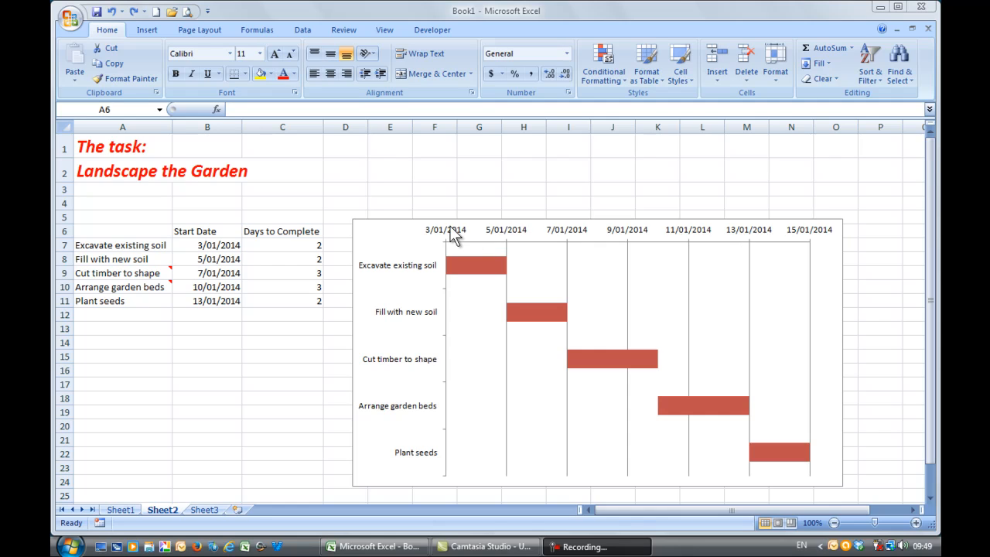
mouse_move(261, 342)
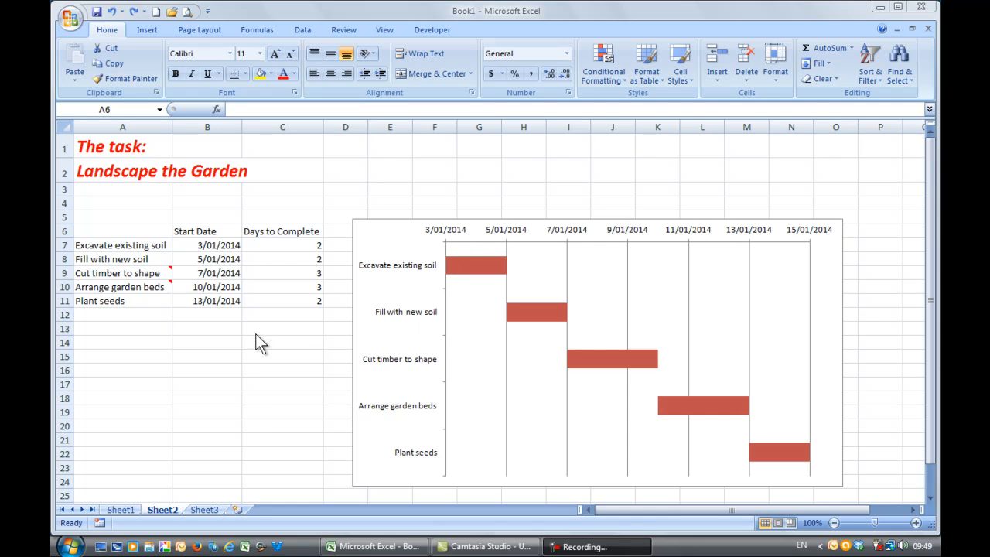
mouse_move(288, 255)
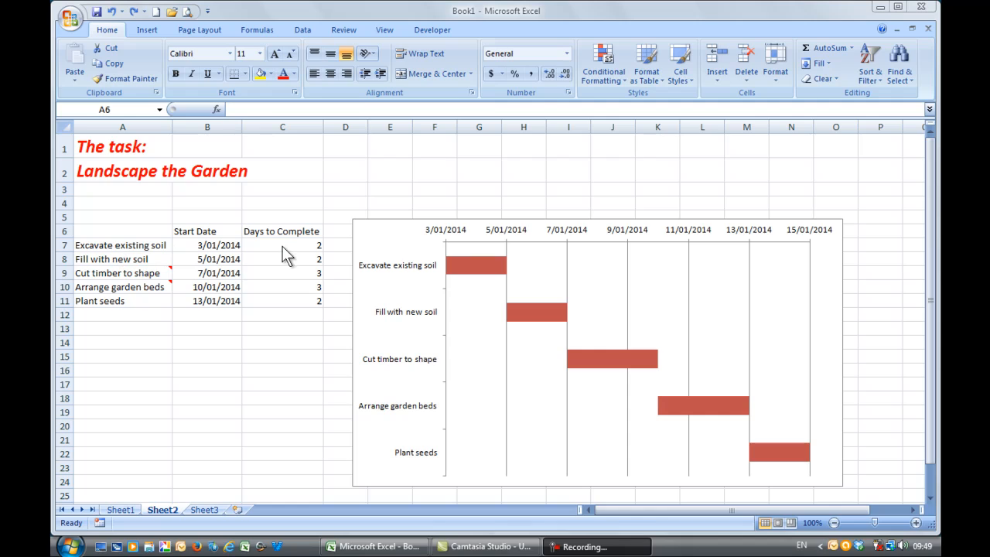
mouse_move(462, 316)
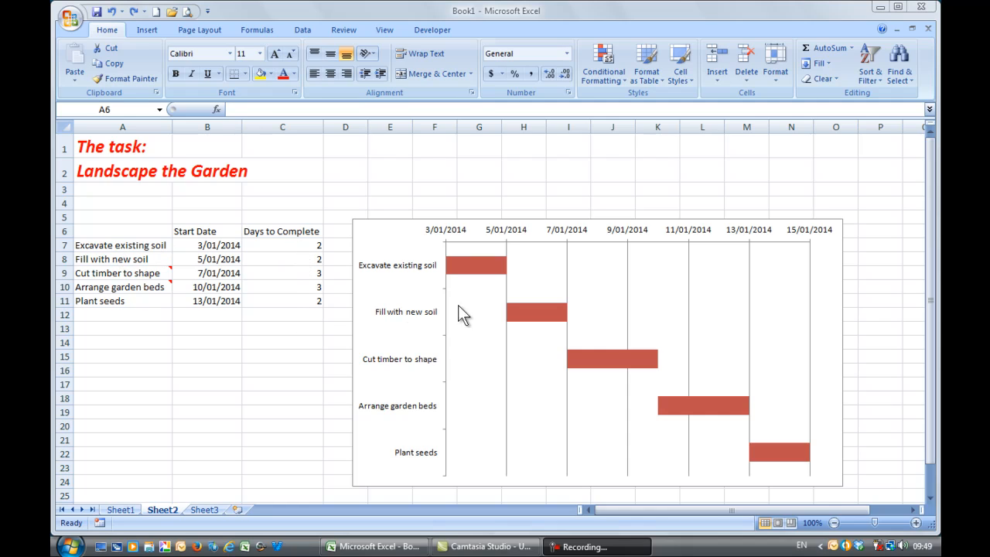
mouse_move(489, 313)
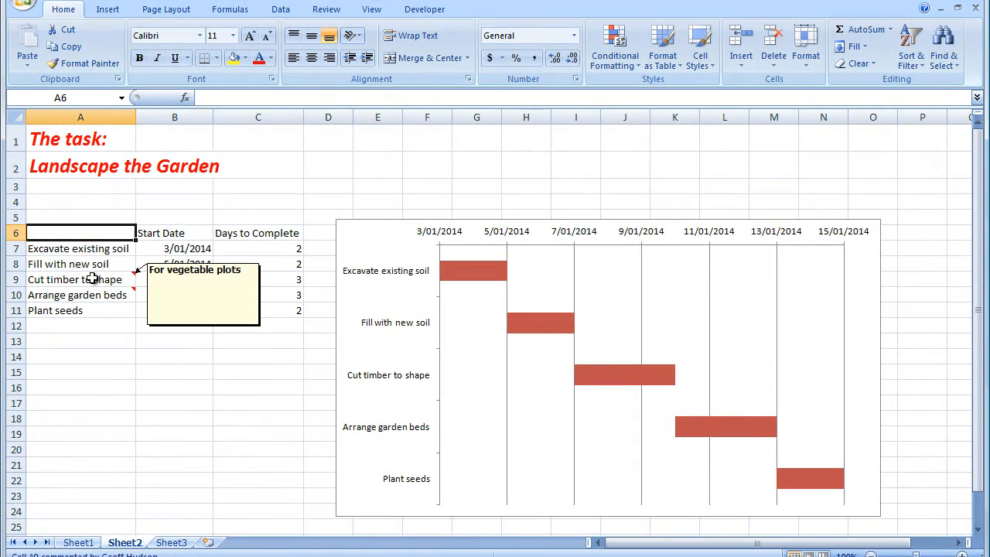
Leave the charted sheet and go to Sheet3's plain garden task table.
click(81, 280)
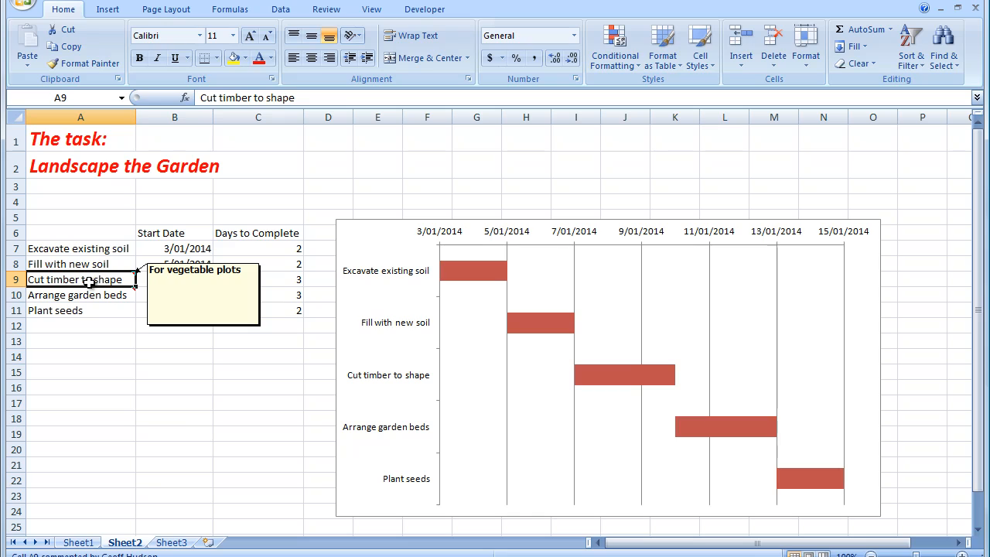
mouse_move(85, 295)
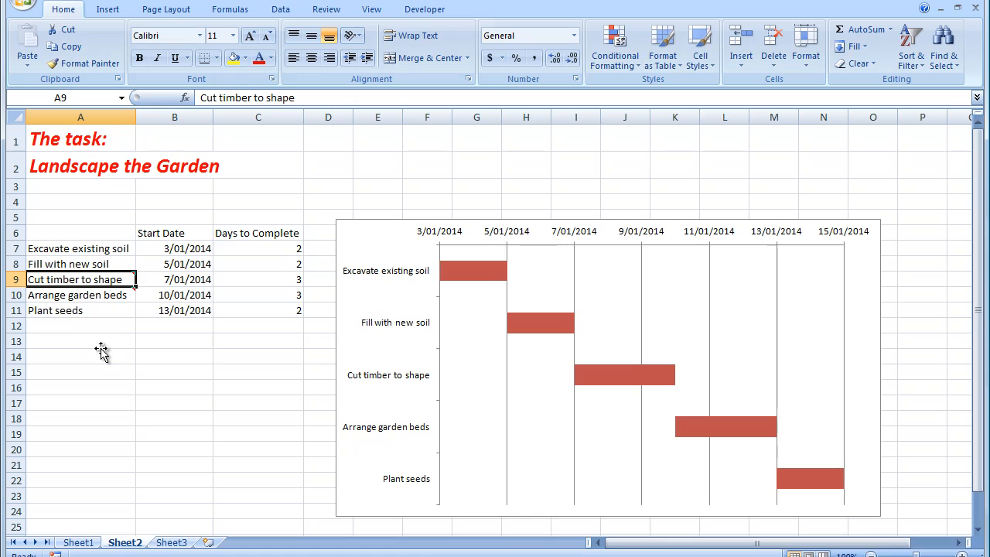
mouse_move(479, 363)
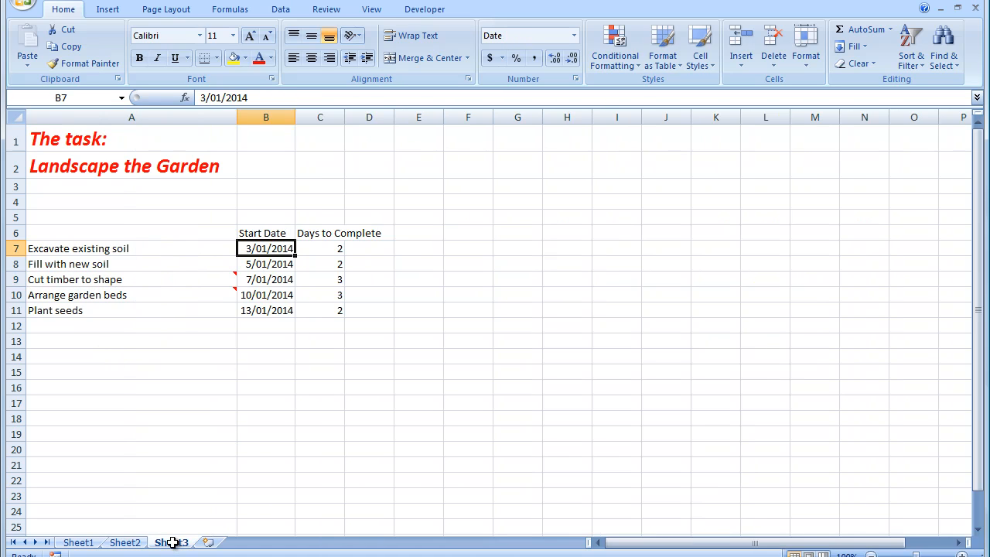
click(170, 541)
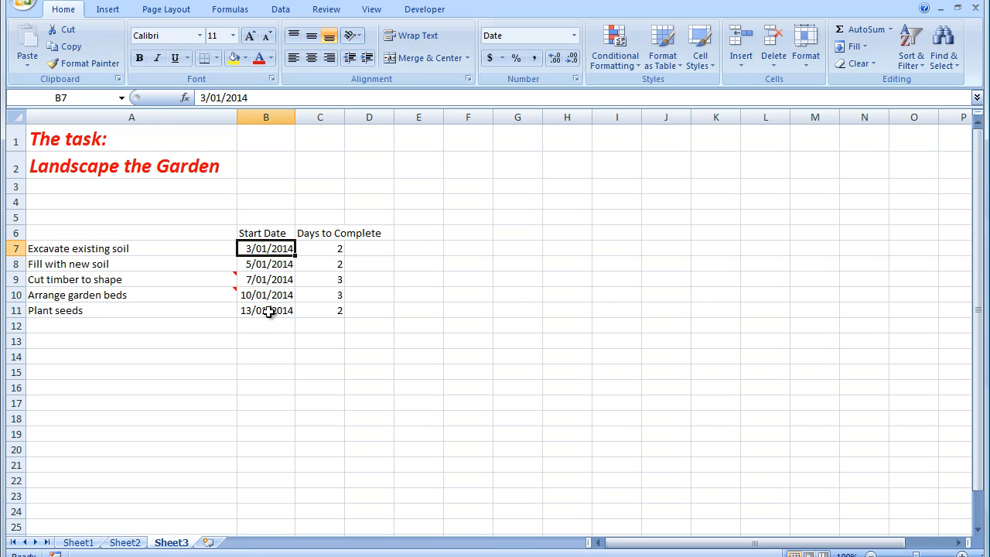
mouse_move(329, 249)
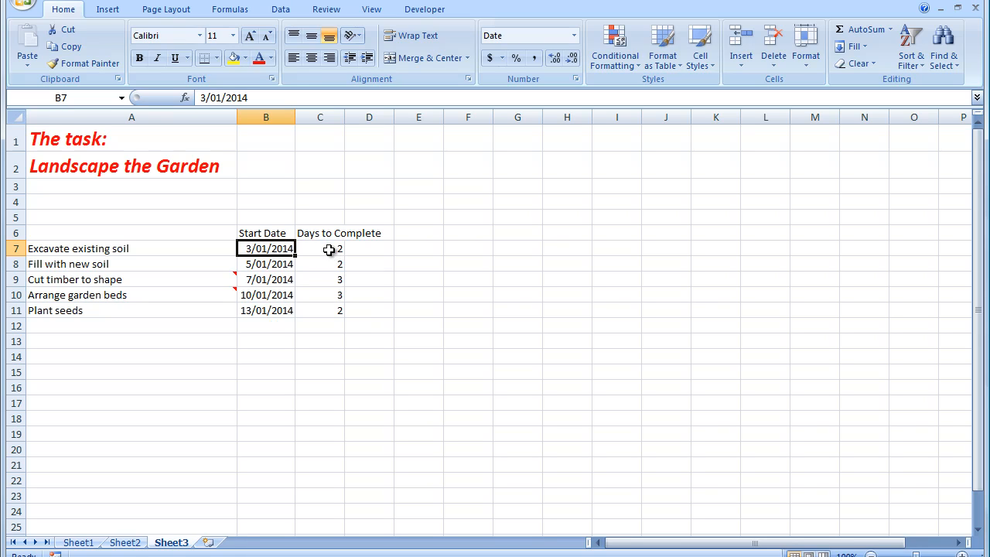
mouse_move(328, 310)
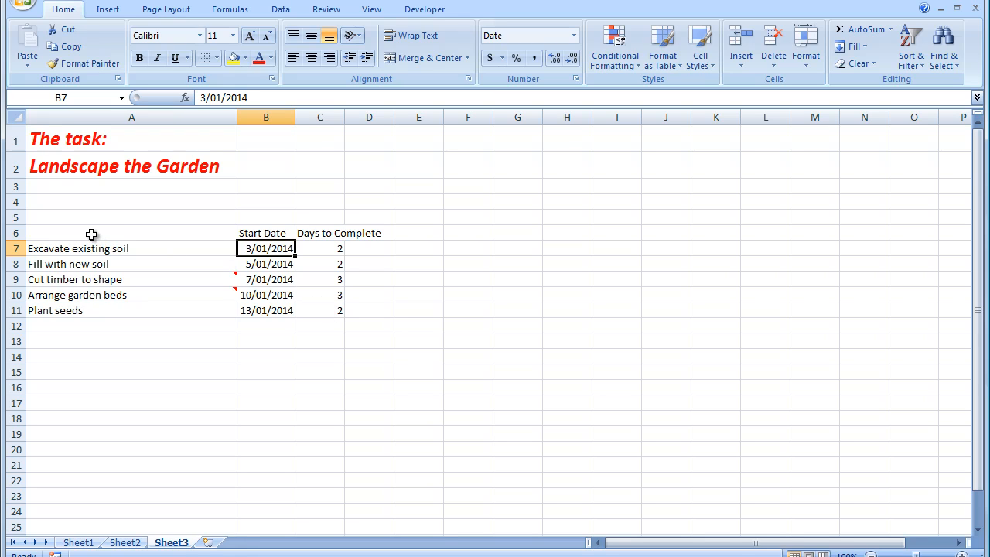
Select A6:C11 and insert a 2-D stacked bar chart of start dates and durations.
drag(92, 232, 353, 248)
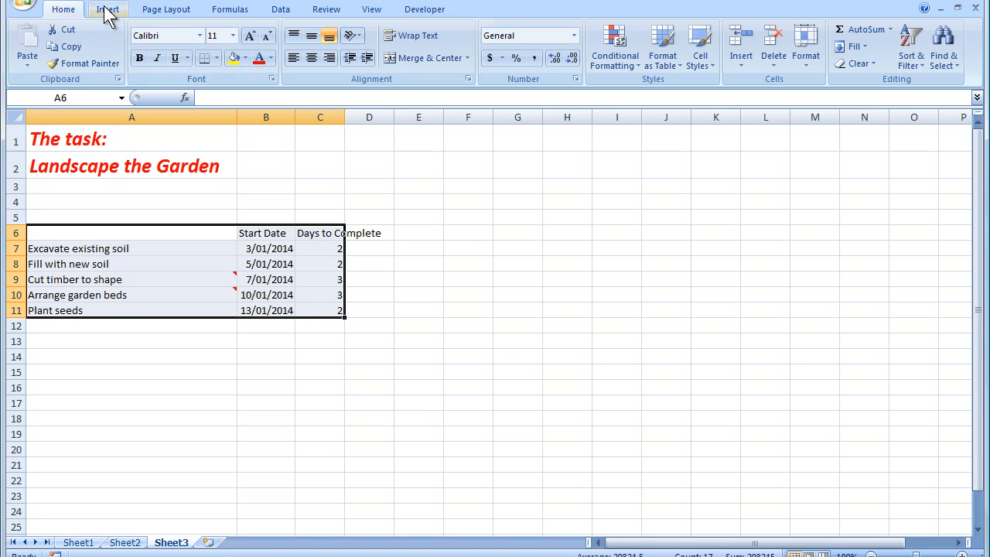
click(355, 46)
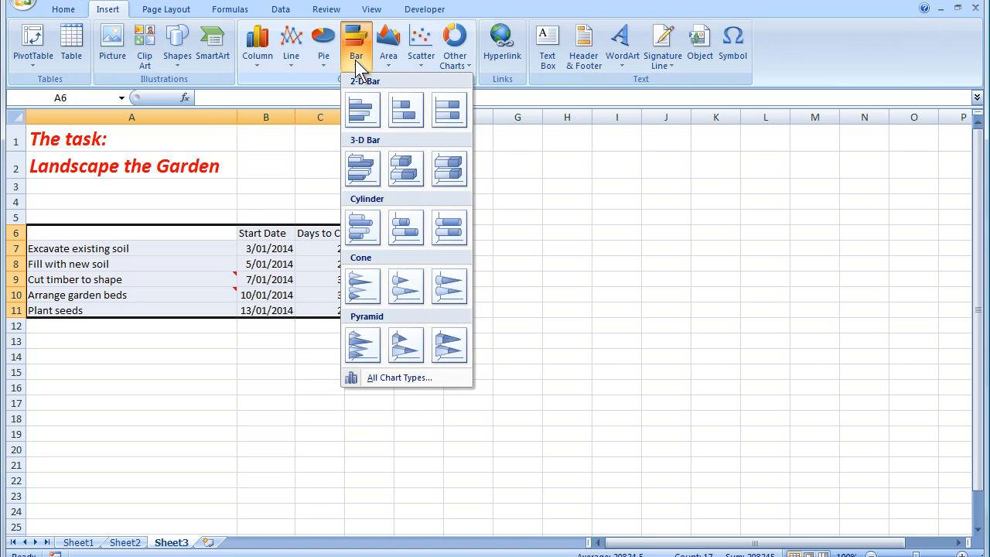
mouse_move(405, 109)
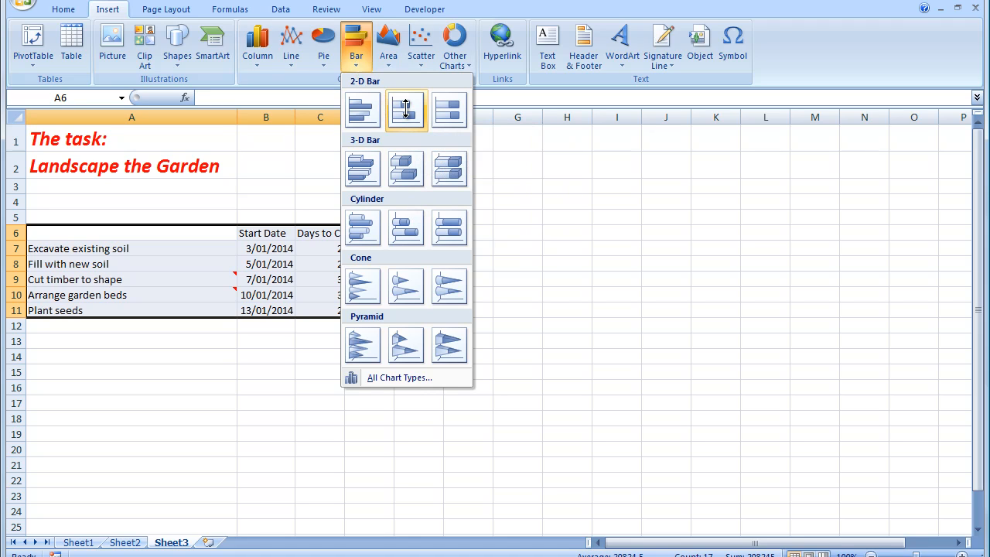
click(406, 109)
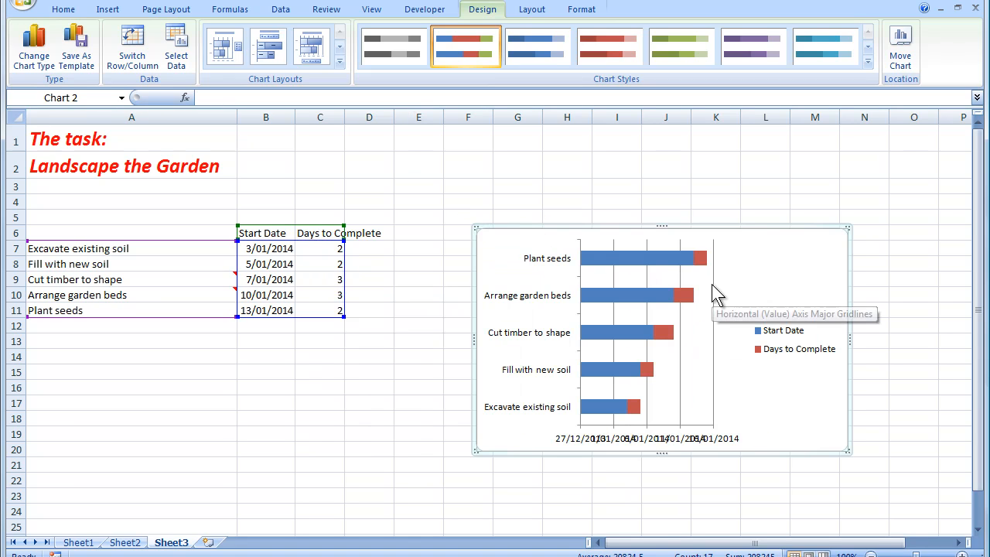
mouse_move(624, 307)
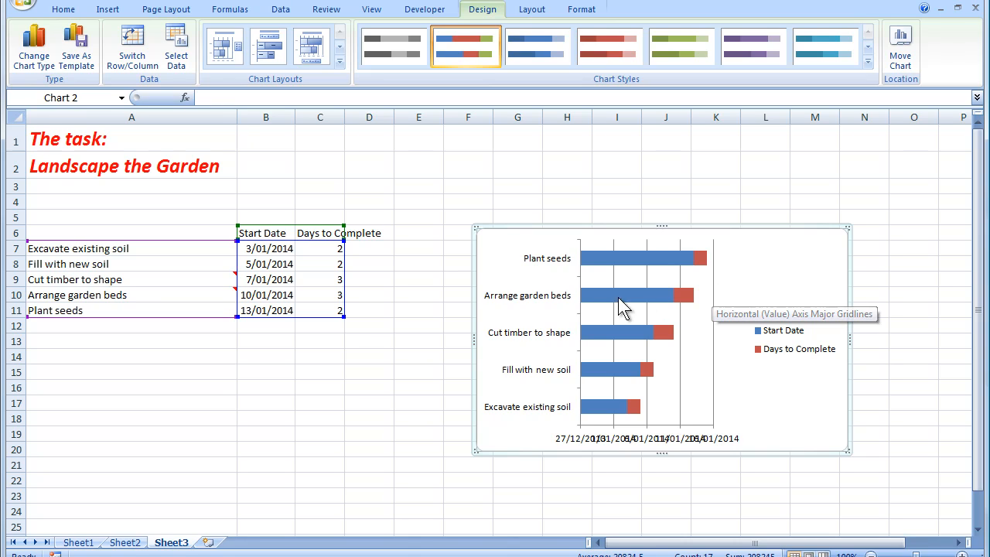
mouse_move(541, 263)
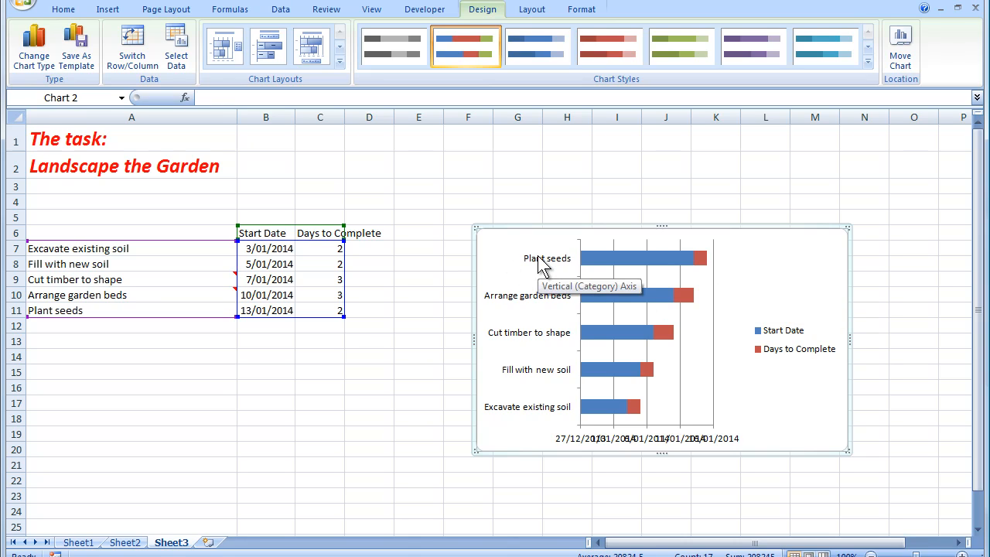
mouse_move(537, 418)
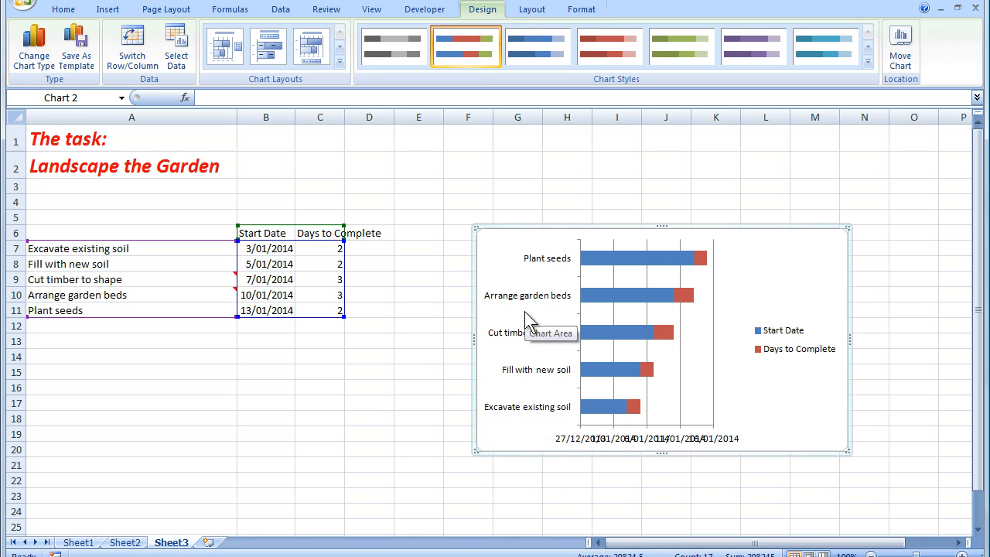
mouse_move(533, 303)
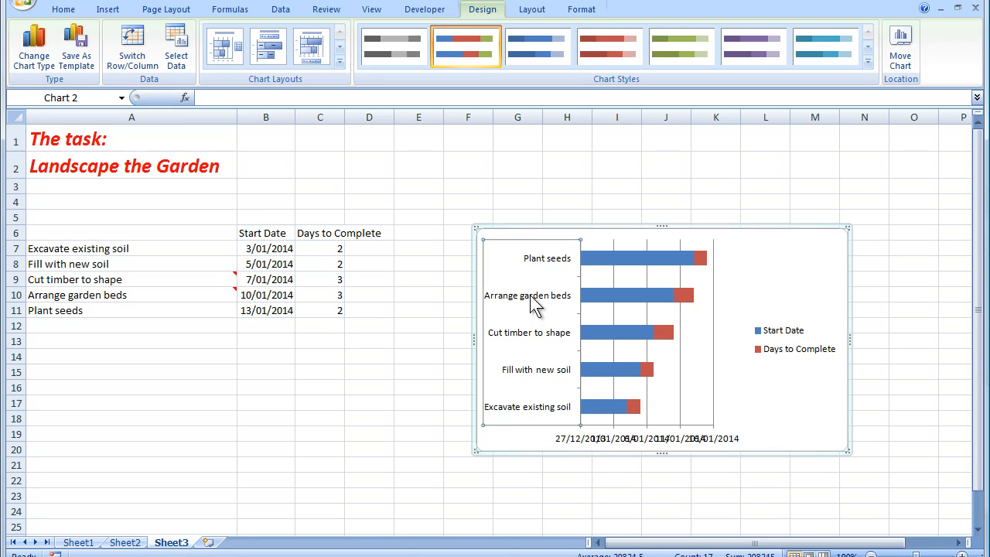
Set the task axis to categories in reverse order, so Excavate existing soil lists first.
right_click(530, 302)
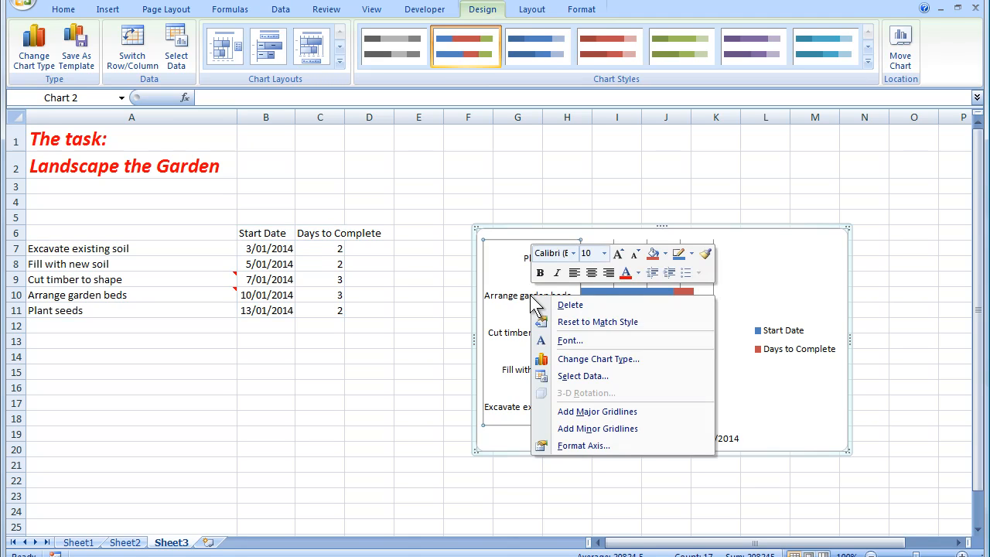
mouse_move(599, 424)
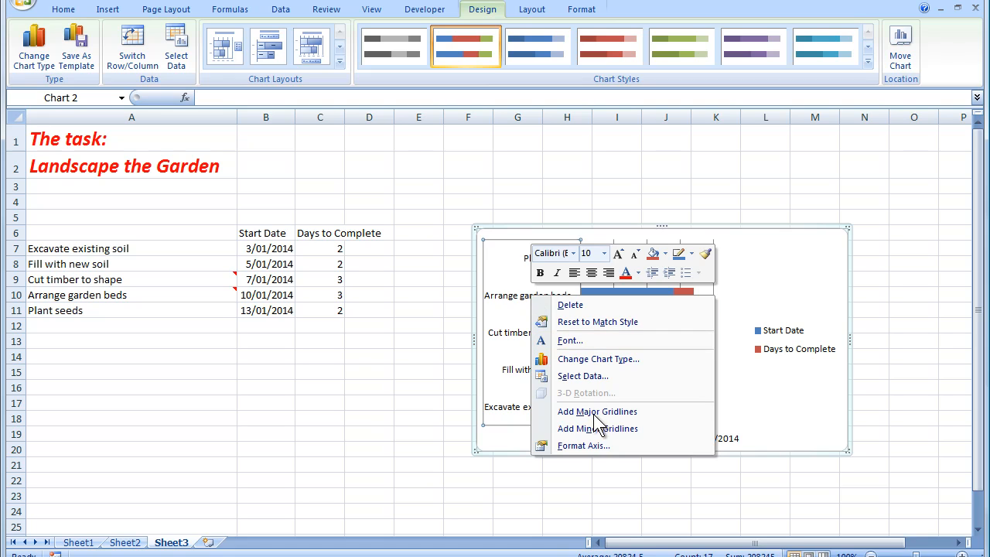
click(583, 445)
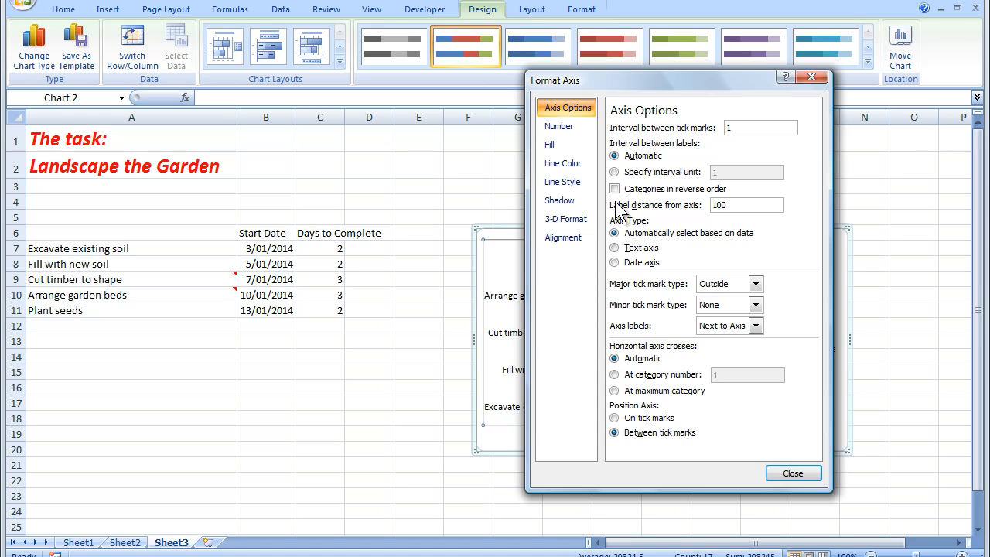
click(614, 189)
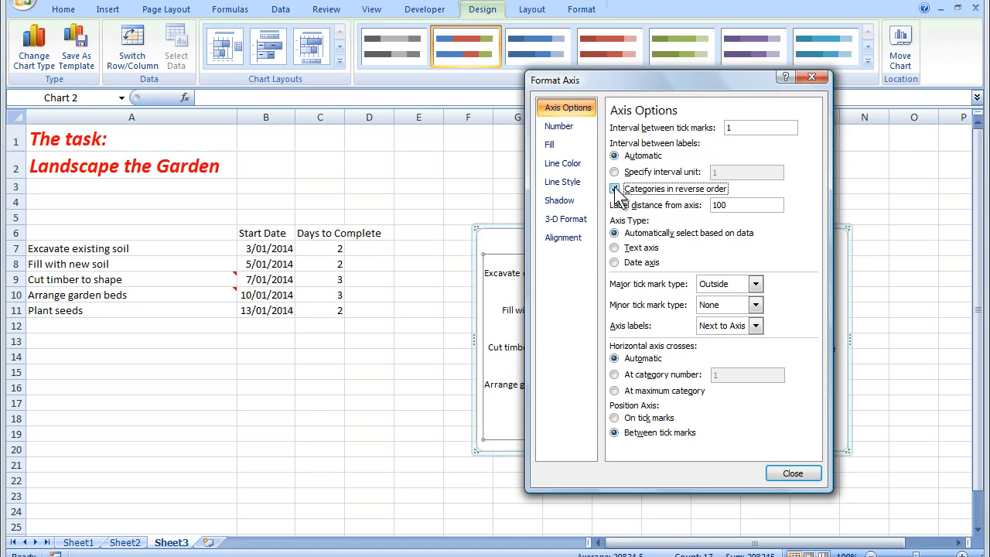
click(614, 188)
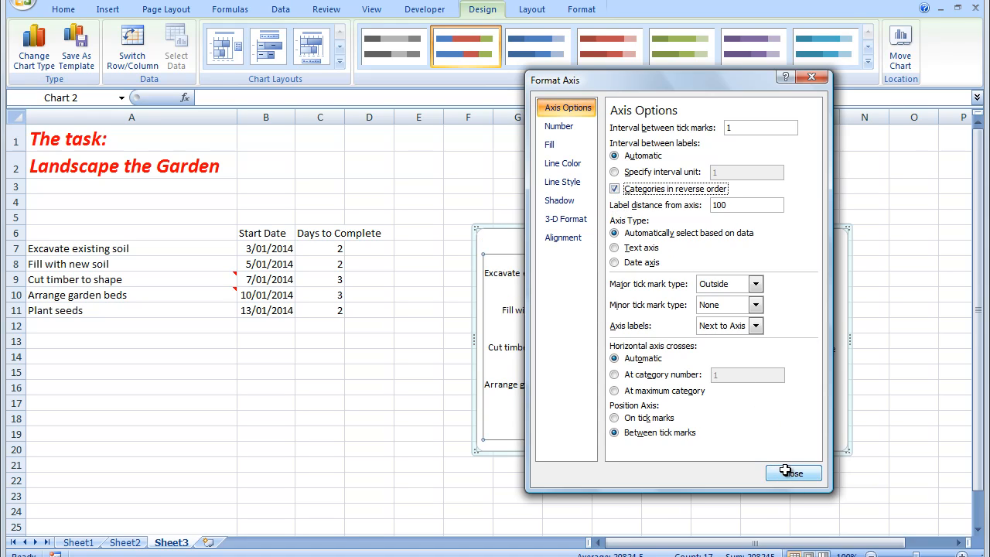
click(793, 473)
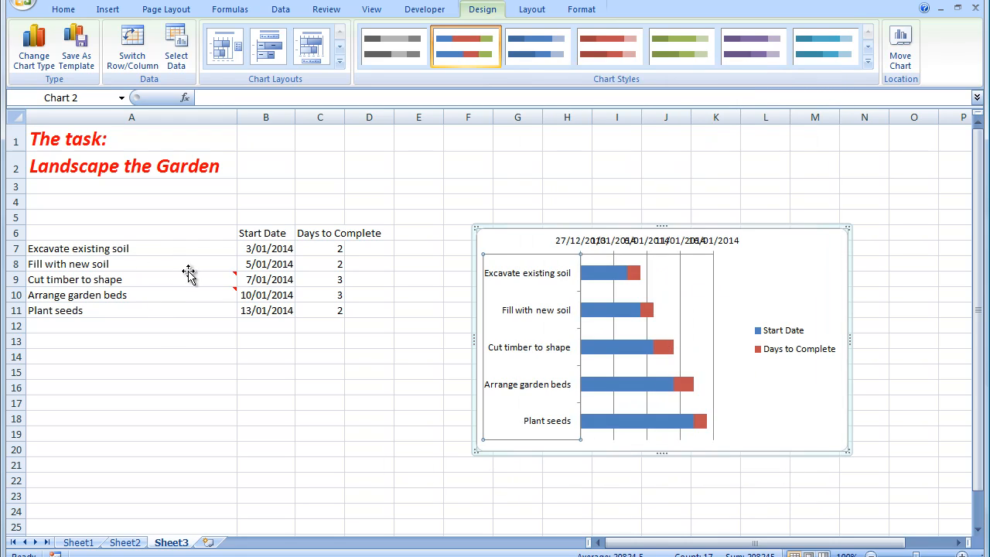
mouse_move(308, 388)
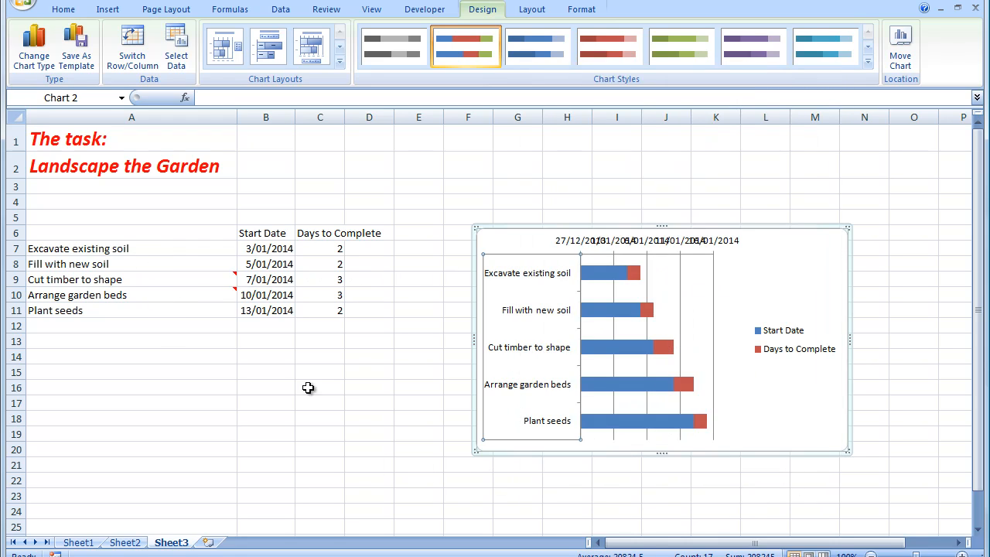
mouse_move(96, 305)
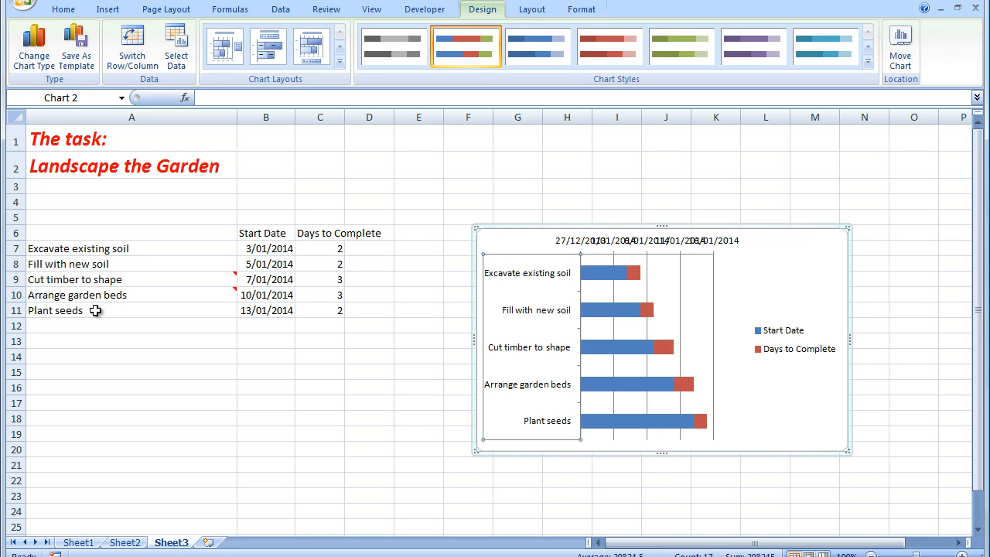
mouse_move(100, 321)
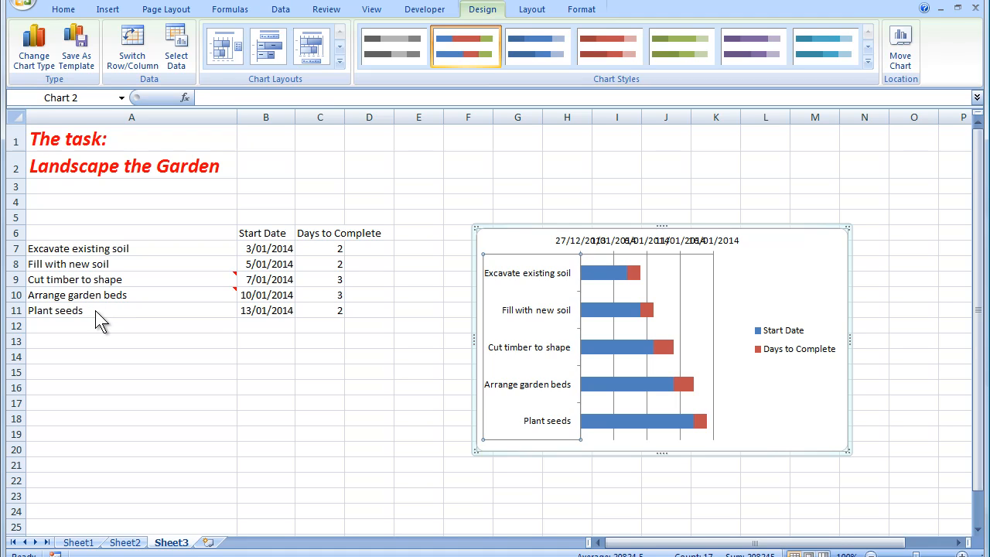
mouse_move(595, 279)
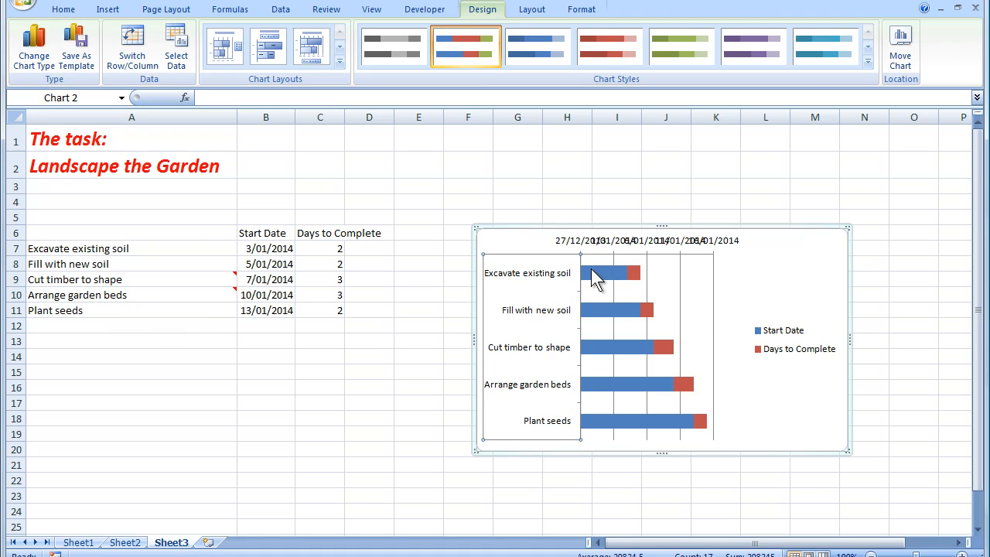
mouse_move(646, 379)
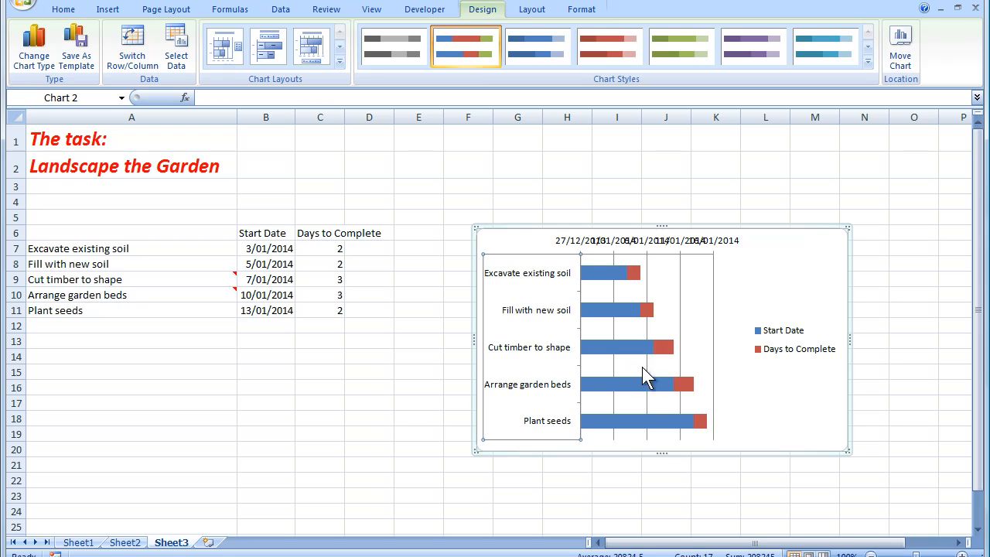
mouse_move(636, 418)
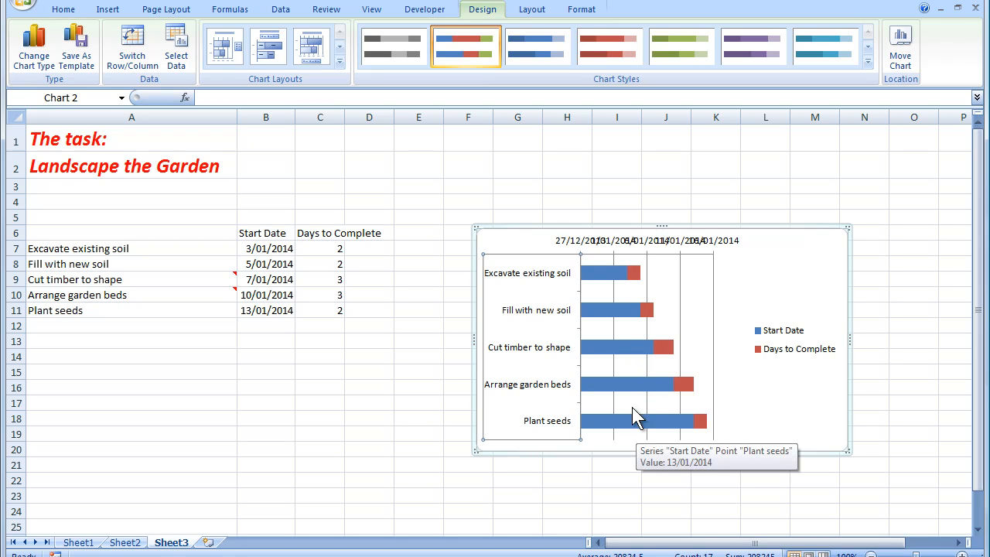
mouse_move(603, 277)
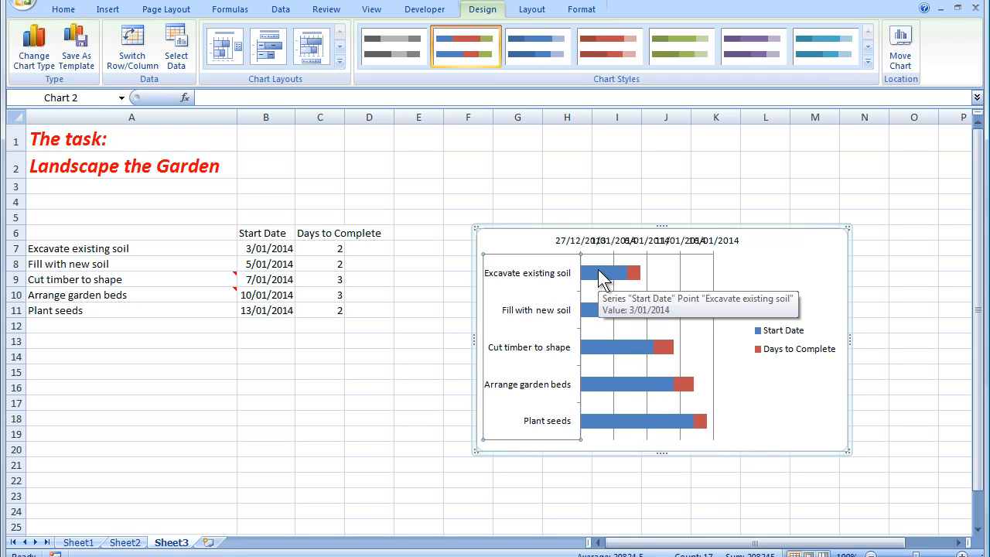
Give the Start Date series No fill, leaving floating duration bars.
right_click(603, 272)
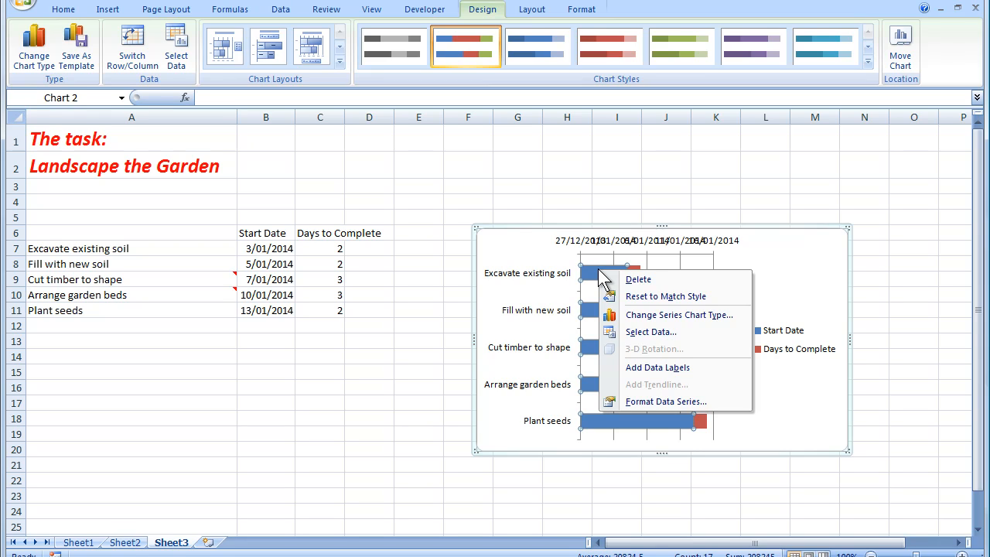
mouse_move(665, 402)
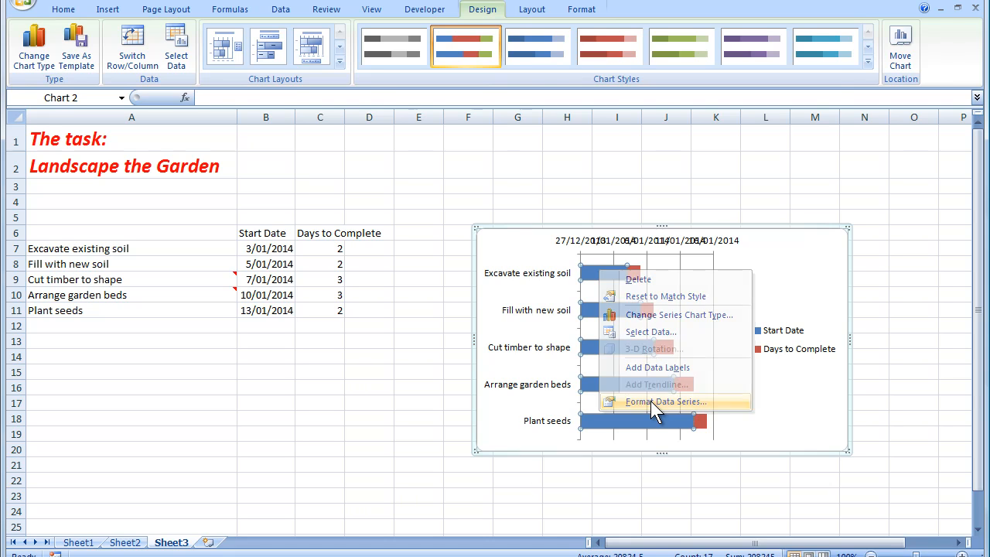
click(666, 401)
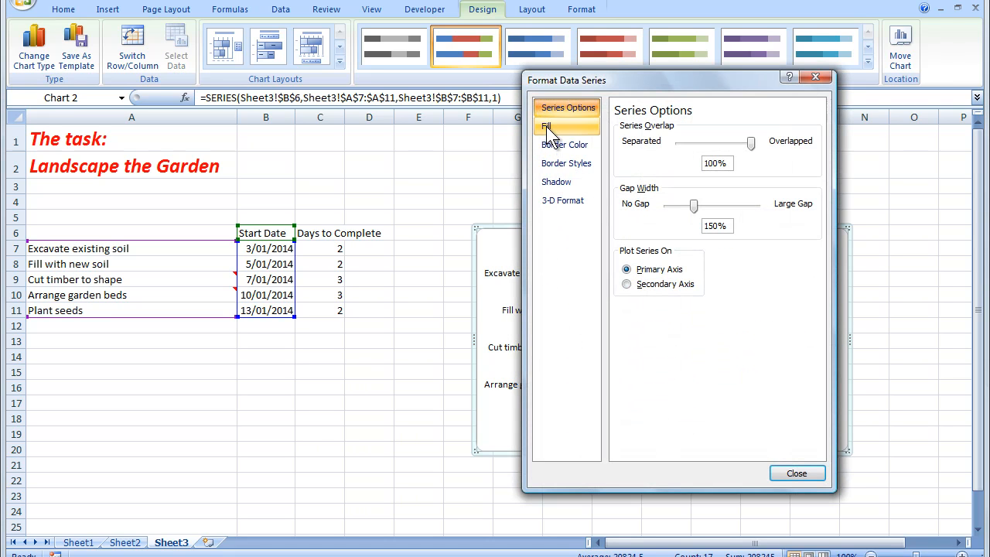
click(547, 126)
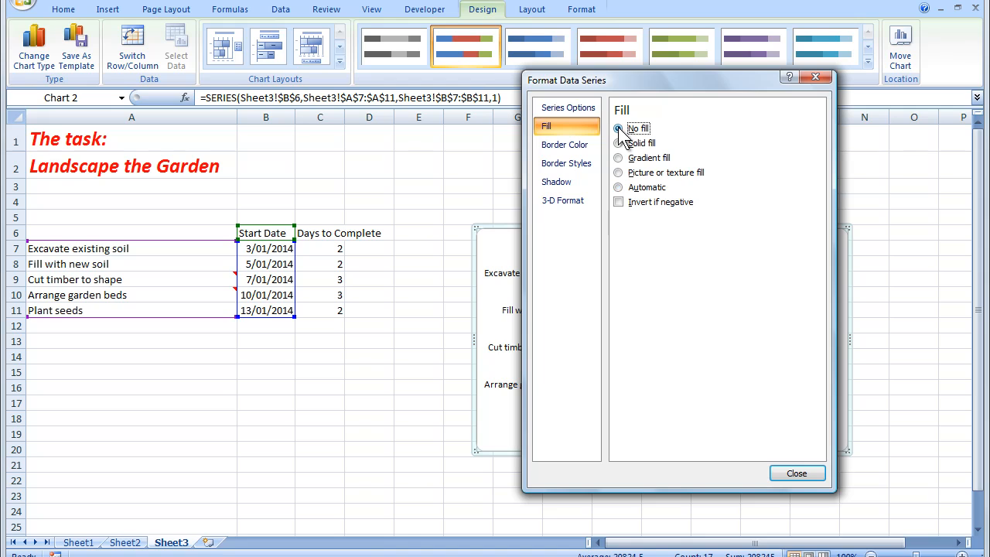
click(796, 472)
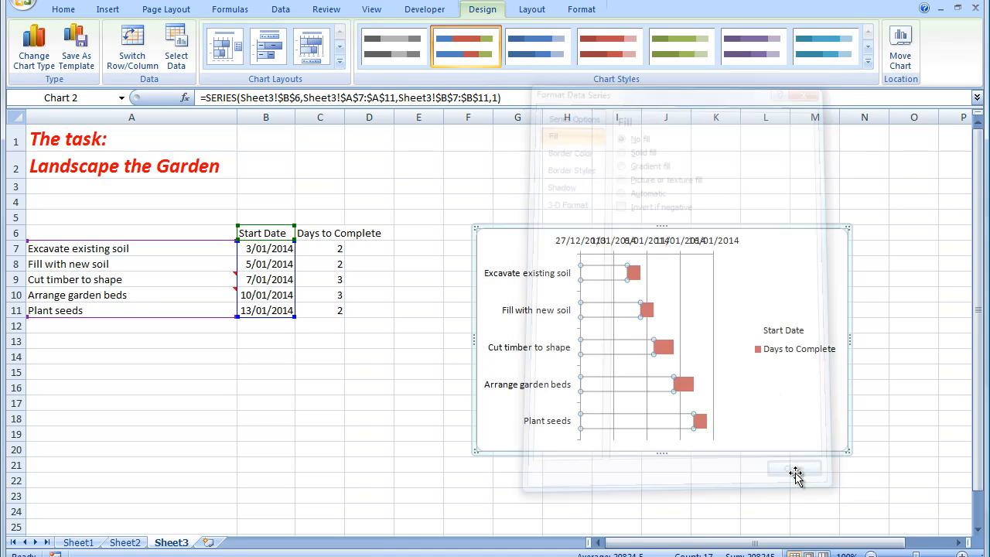
click(794, 467)
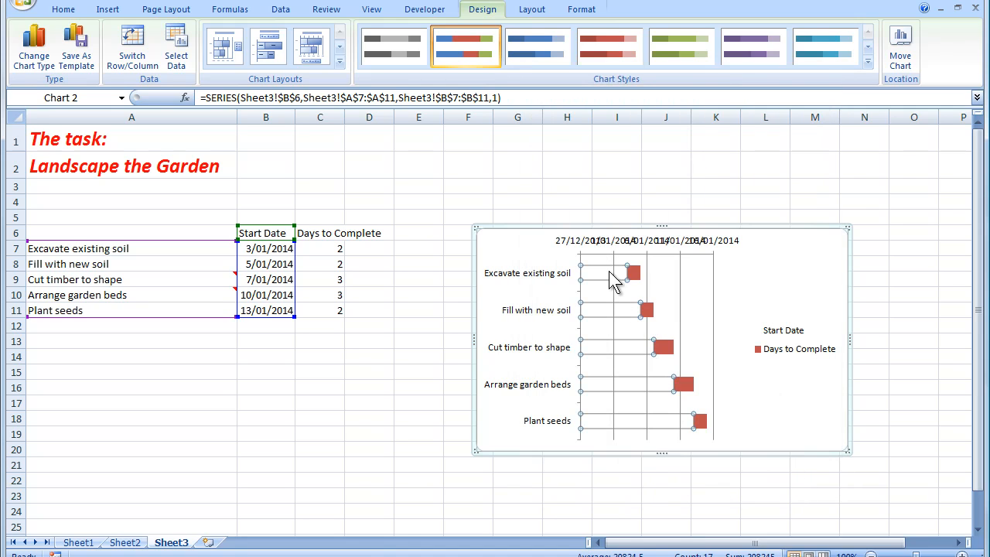
mouse_move(633, 421)
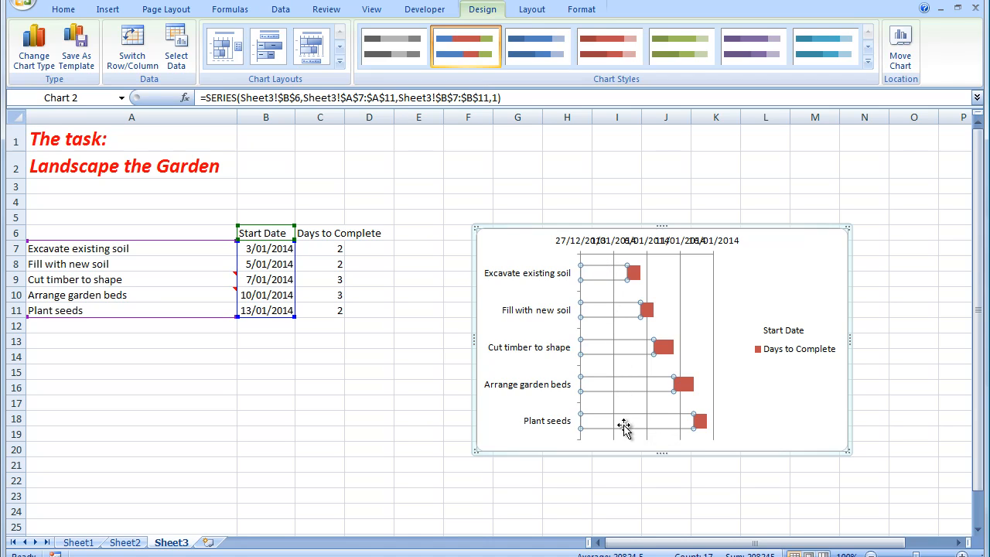
mouse_move(783, 337)
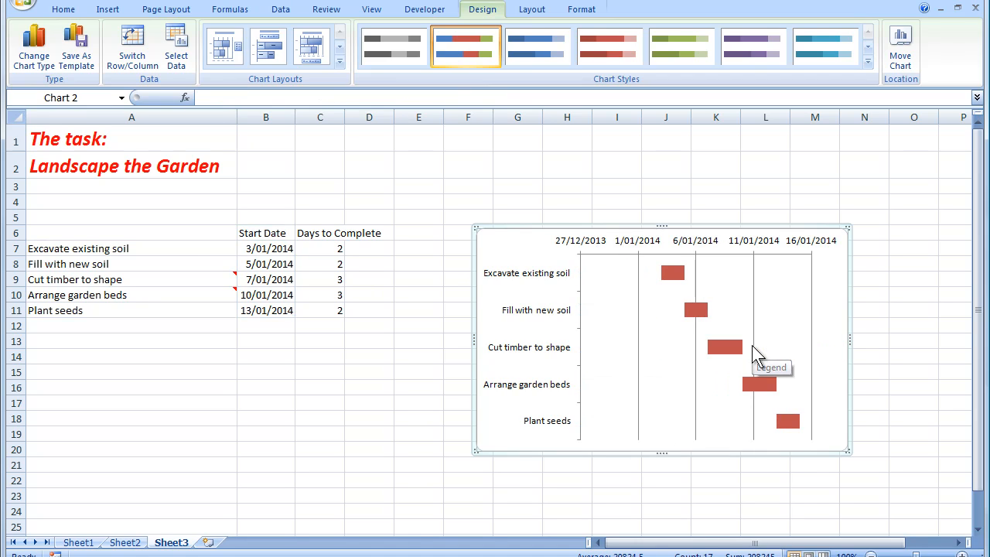
mouse_move(754, 346)
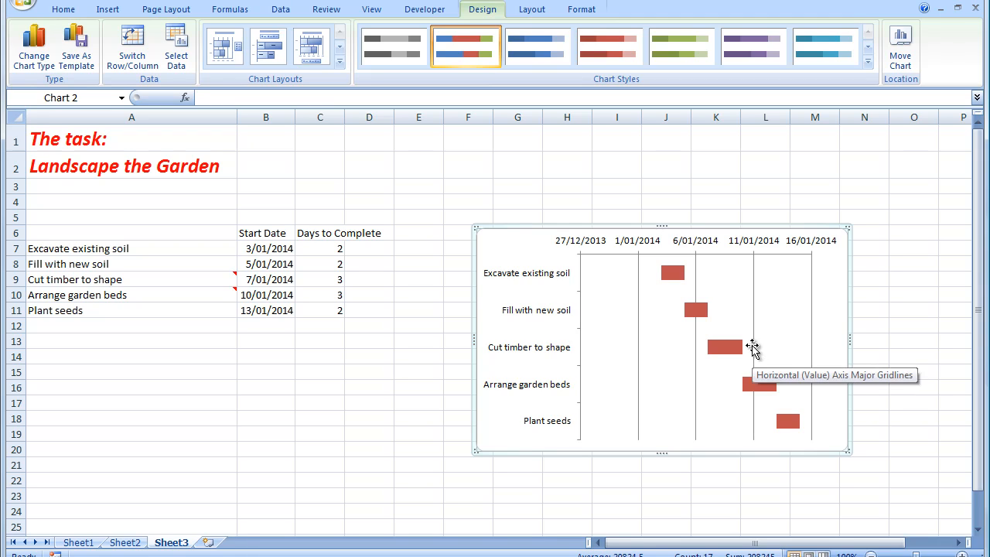
mouse_move(672, 273)
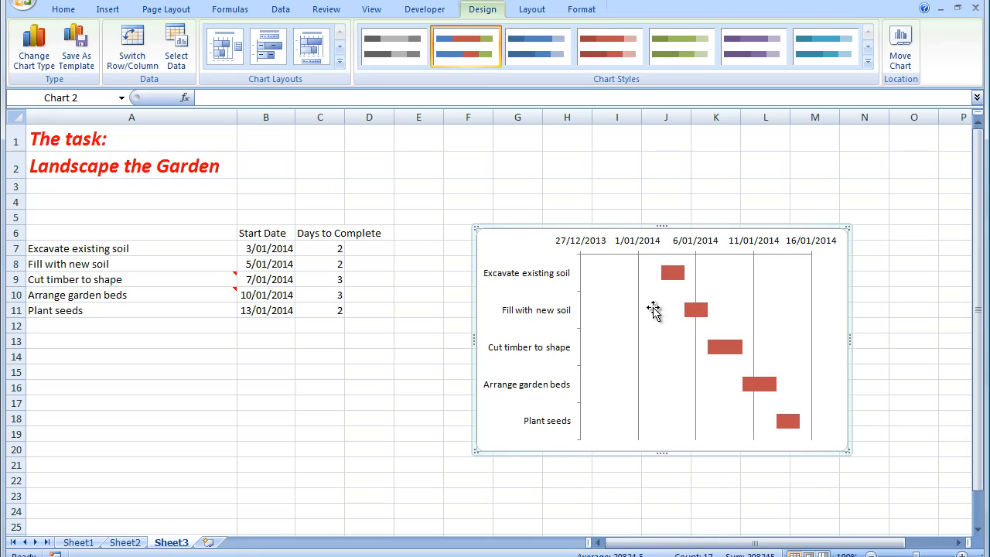
mouse_move(677, 356)
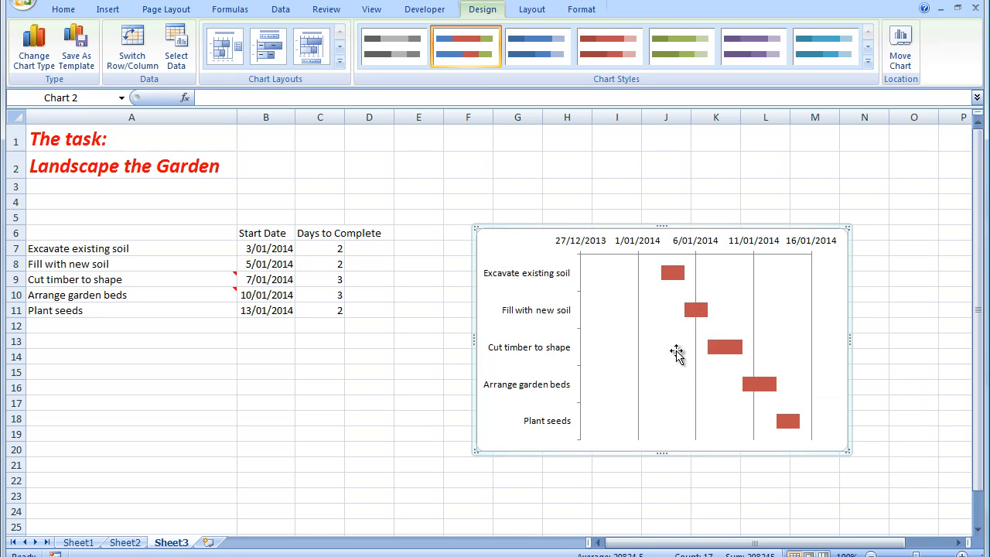
mouse_move(677, 356)
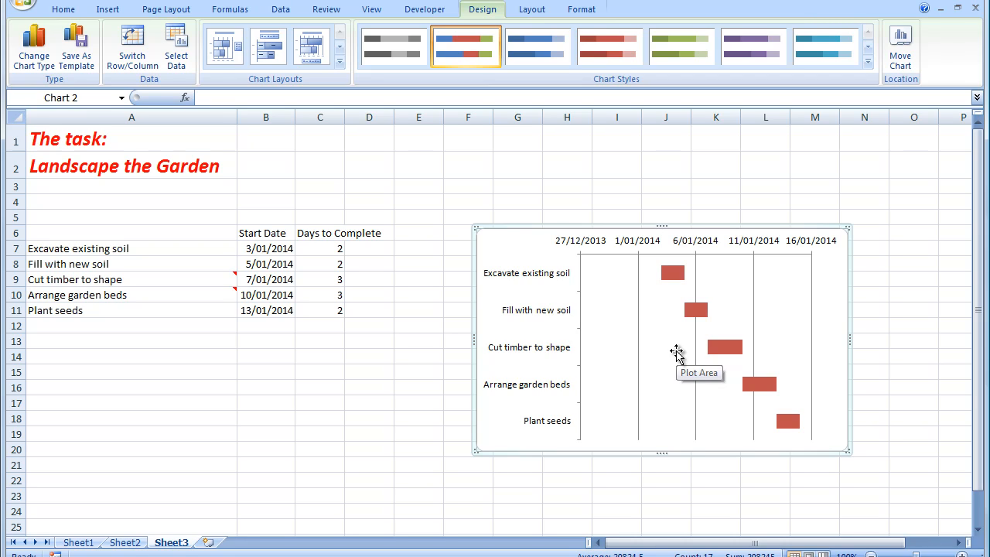
mouse_move(640, 238)
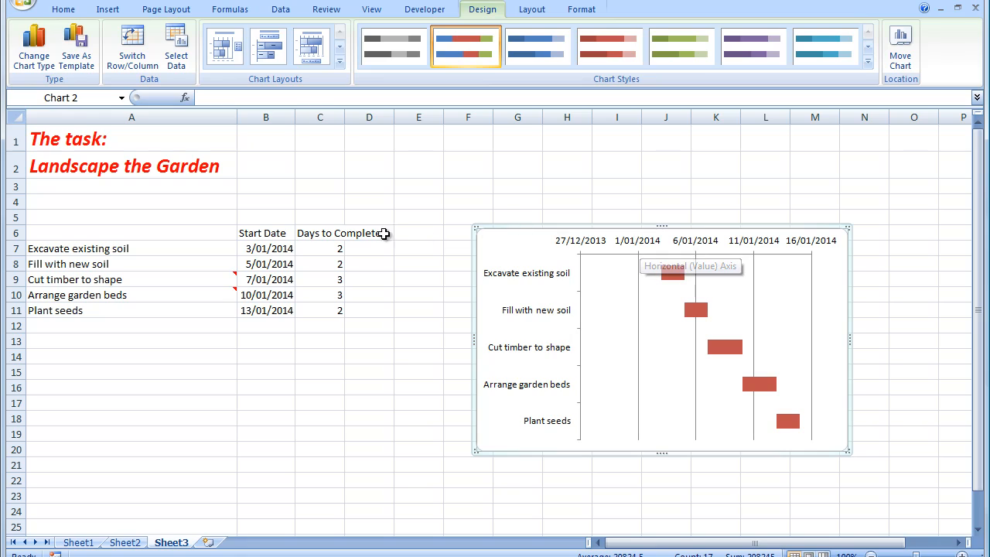
mouse_move(271, 310)
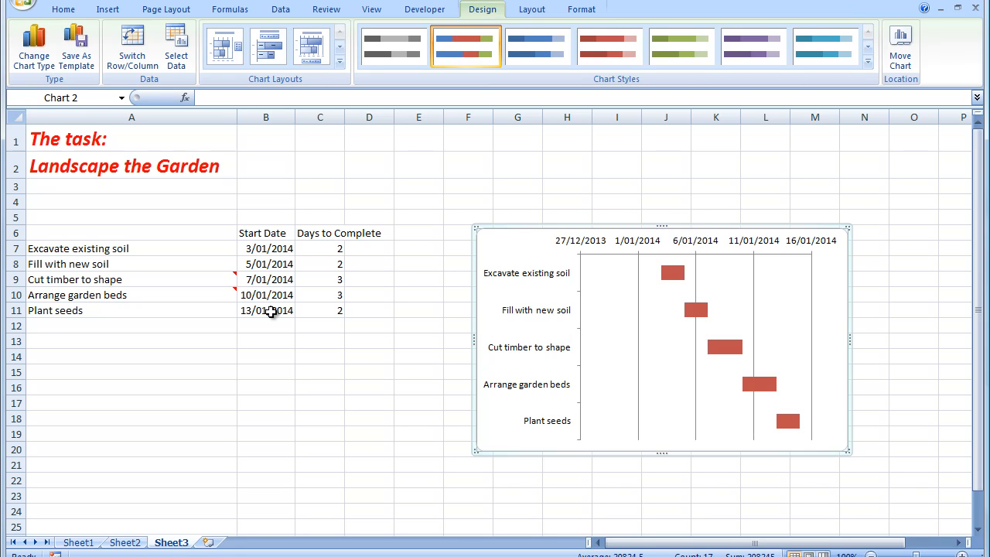
mouse_move(271, 245)
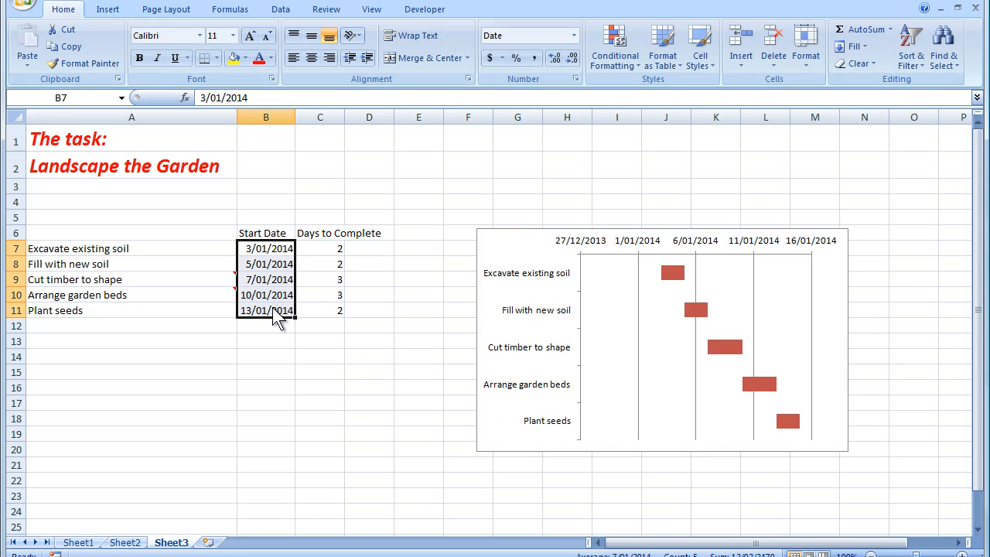
Switch the start date cells B7:B11 to General format, showing serials like 41642.
click(576, 36)
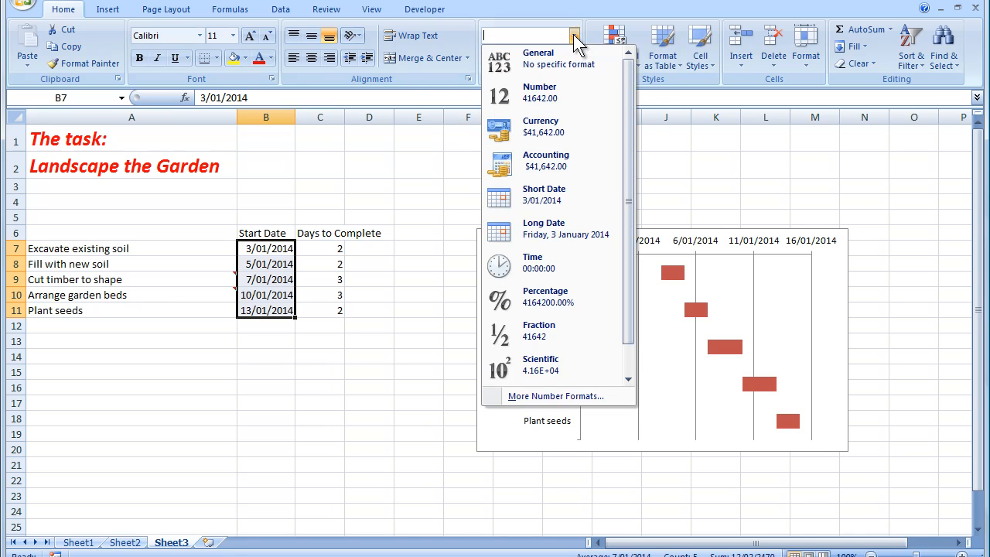
click(538, 58)
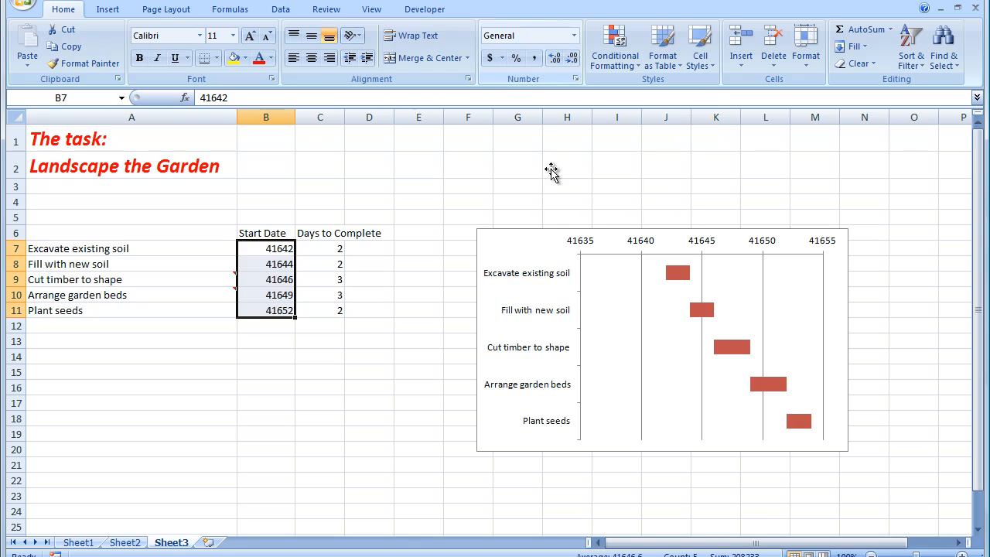
mouse_move(581, 241)
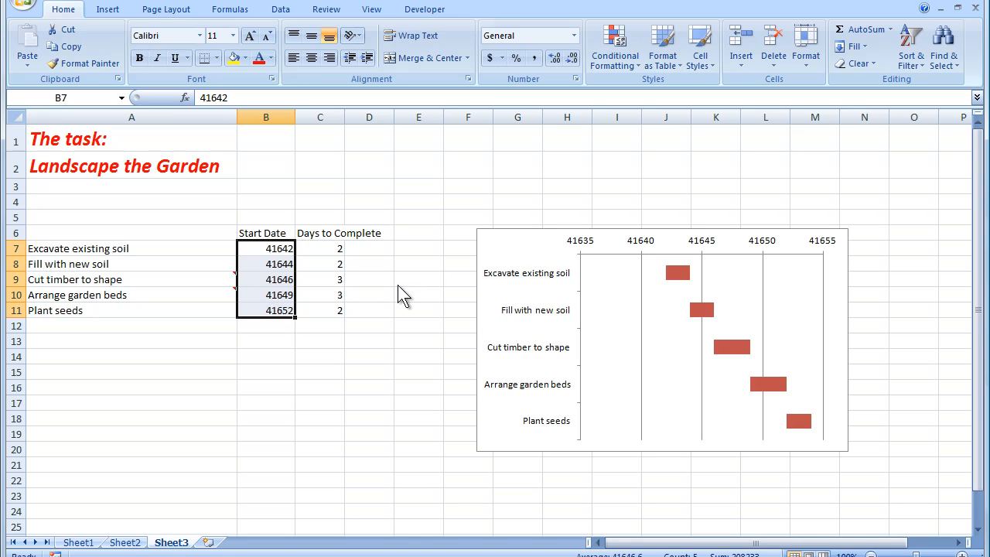
Open Format Axis for the date axis and fix its minimum at 41642.
click(662, 340)
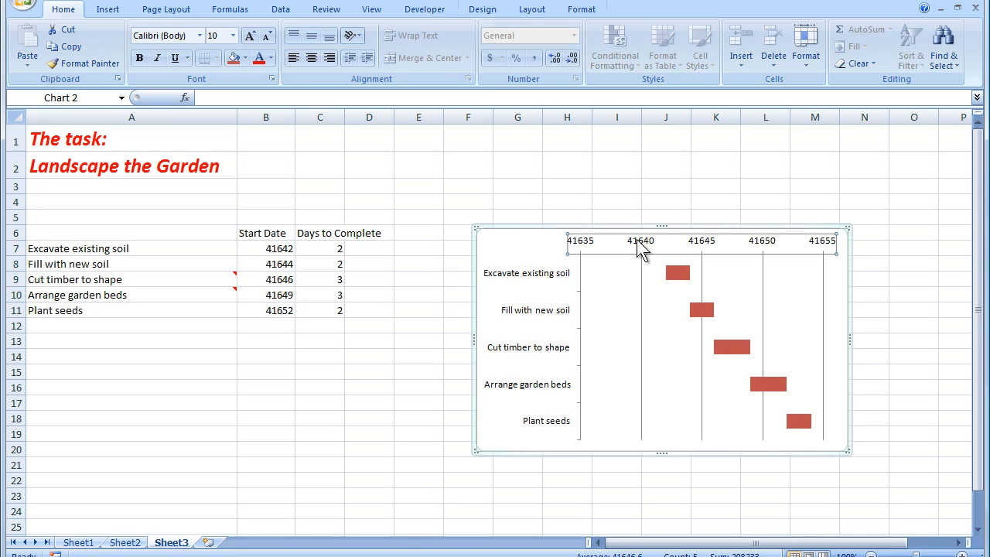
mouse_move(640, 242)
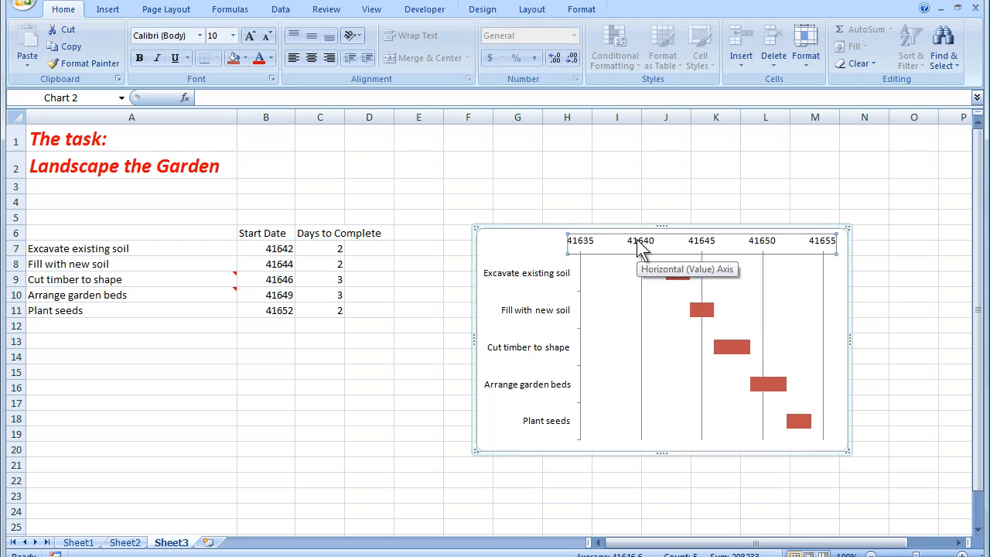
right_click(640, 240)
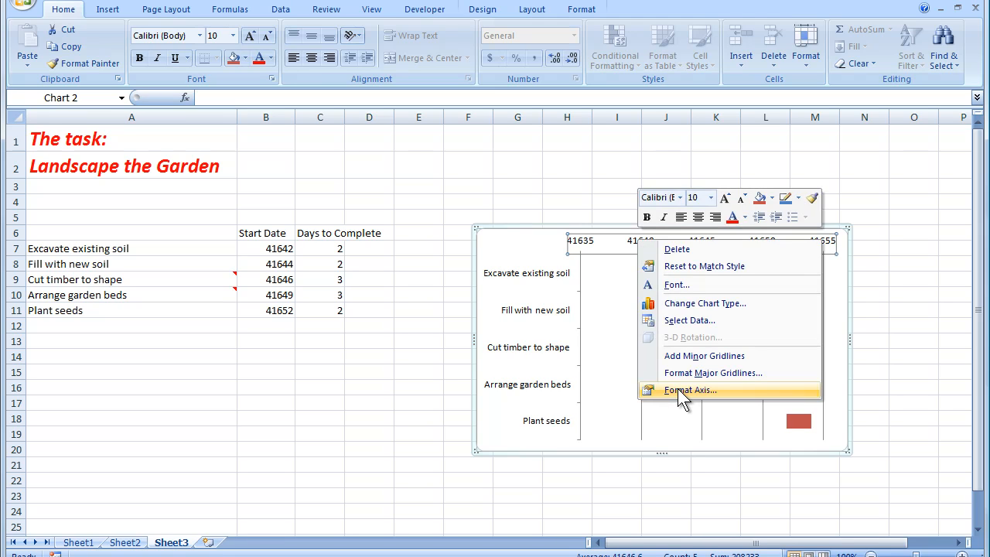
click(689, 389)
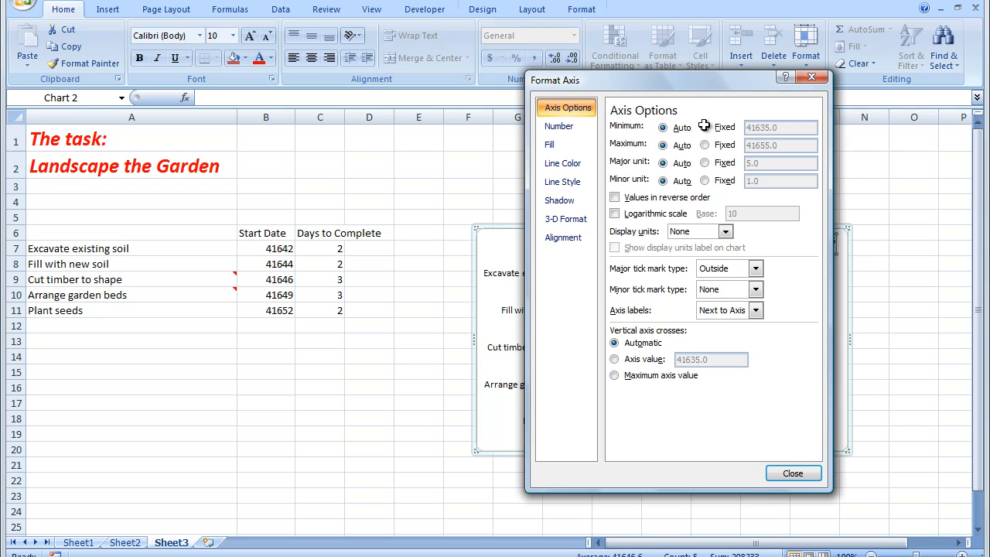
click(704, 127)
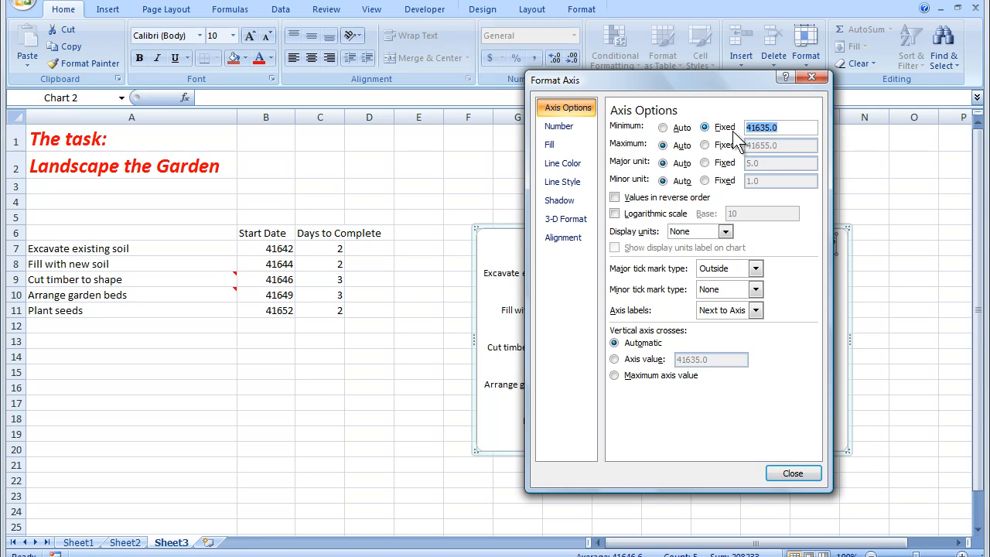
text(416)
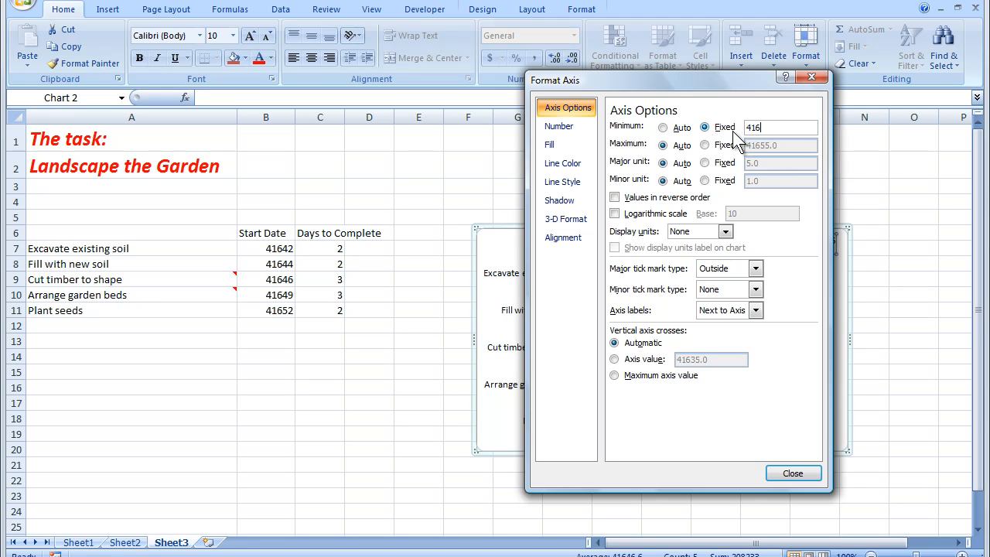
text(41642)
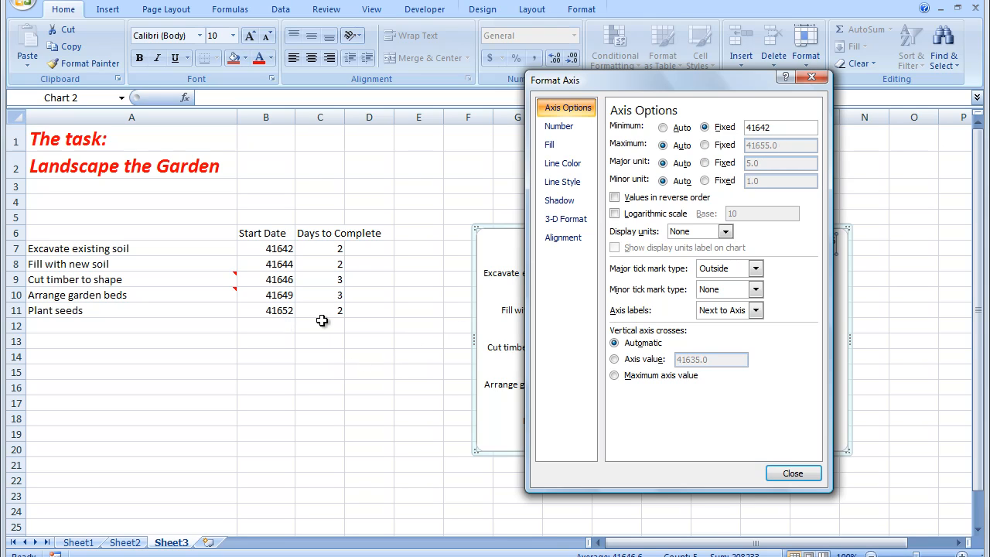
Fix the date axis maximum at 41654 and the major unit at 2.
click(780, 127)
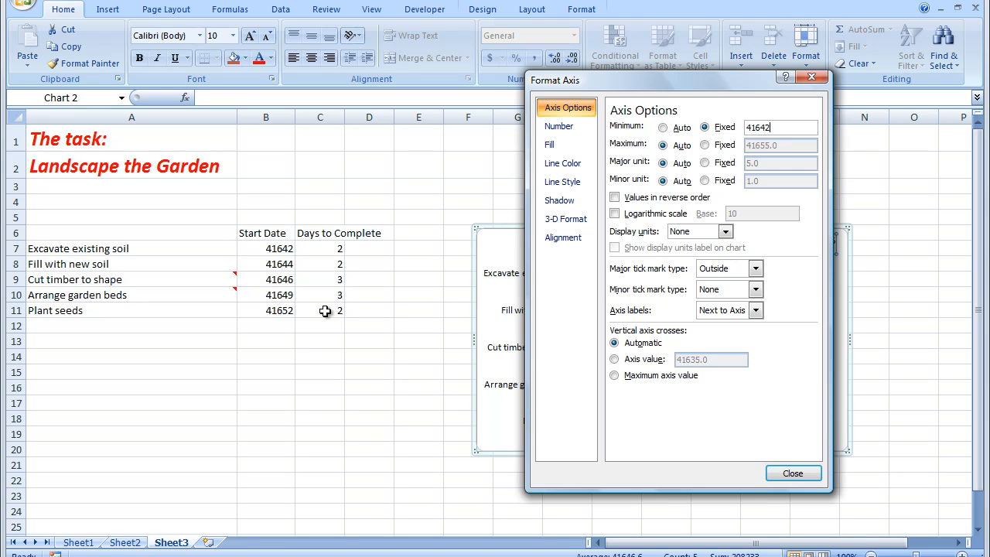
mouse_move(334, 310)
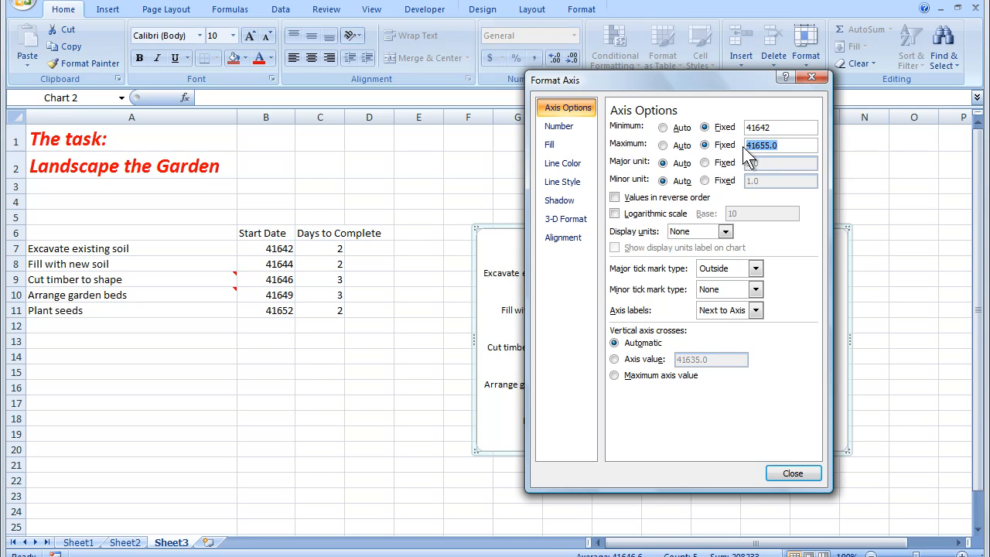
text(4)
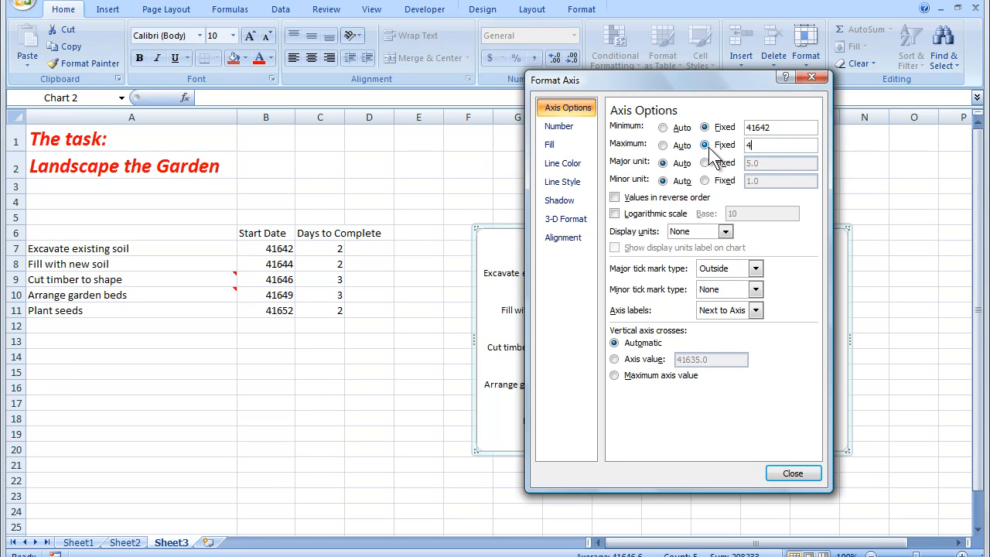
text(1654)
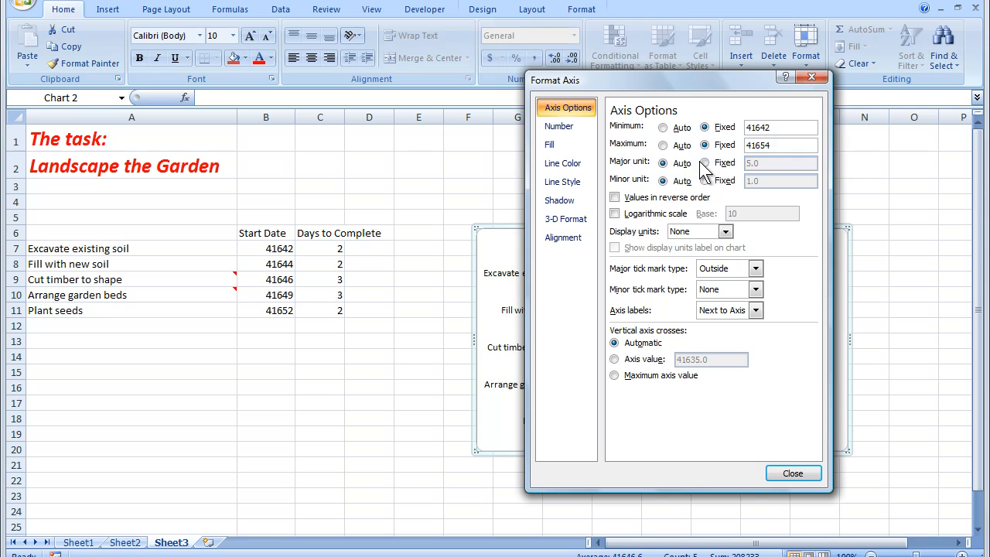
click(705, 162)
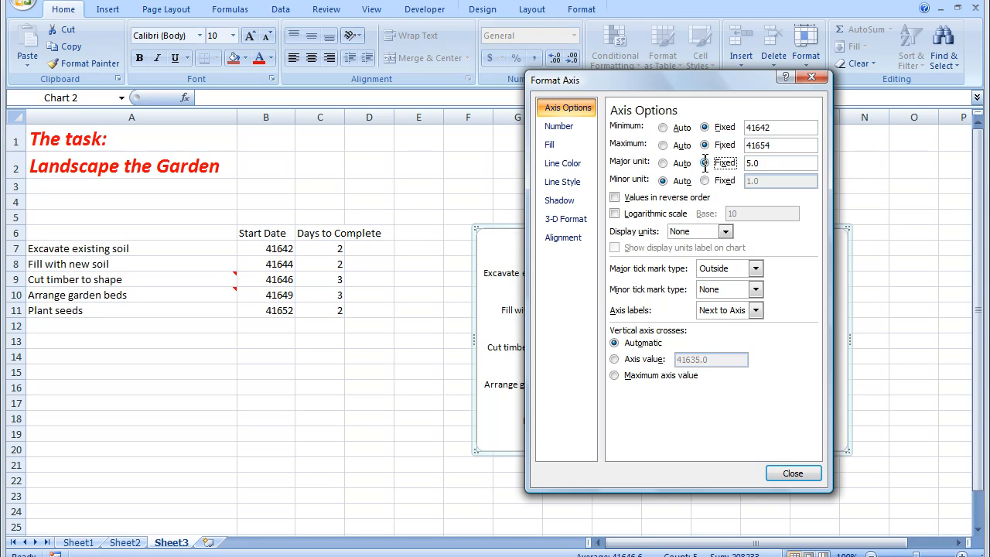
click(705, 162)
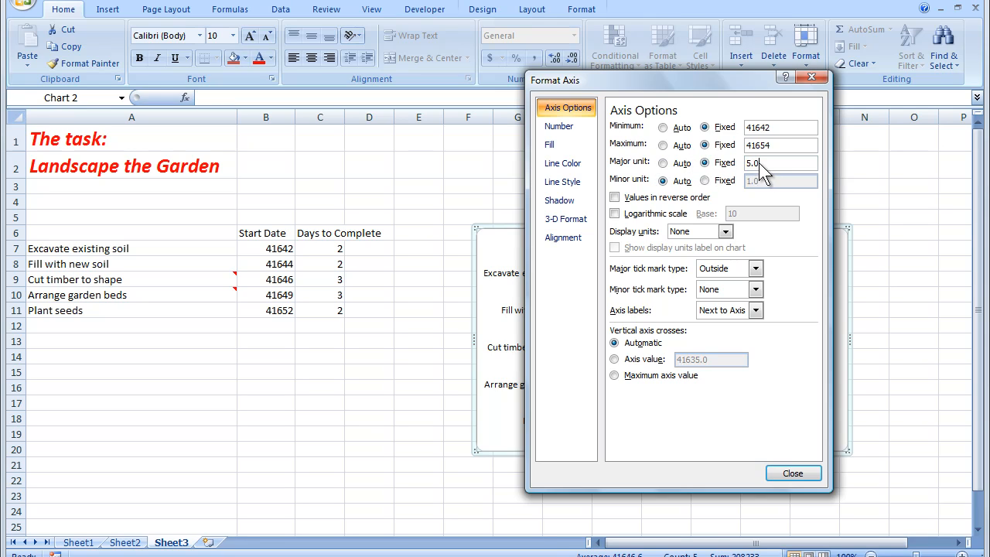
text(2)
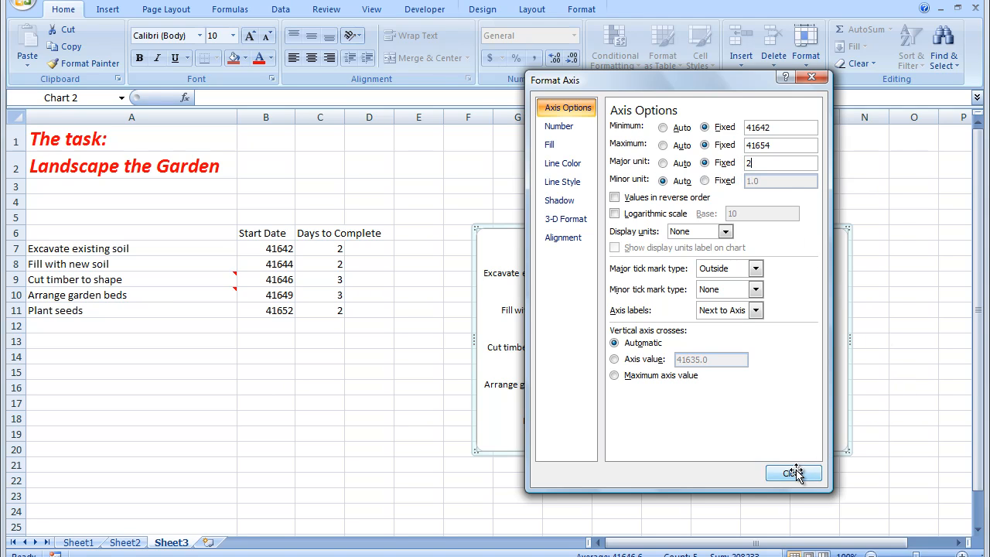
click(792, 472)
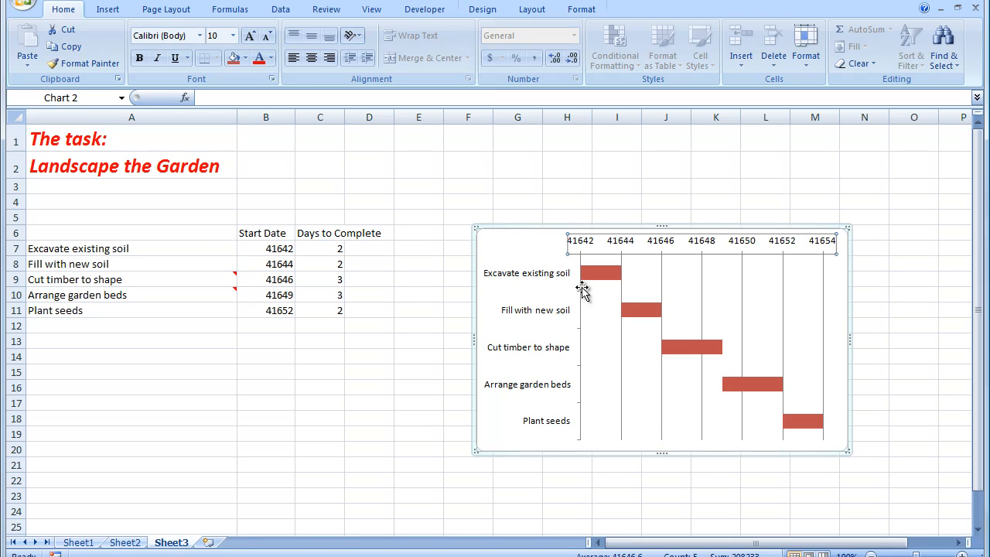
mouse_move(807, 442)
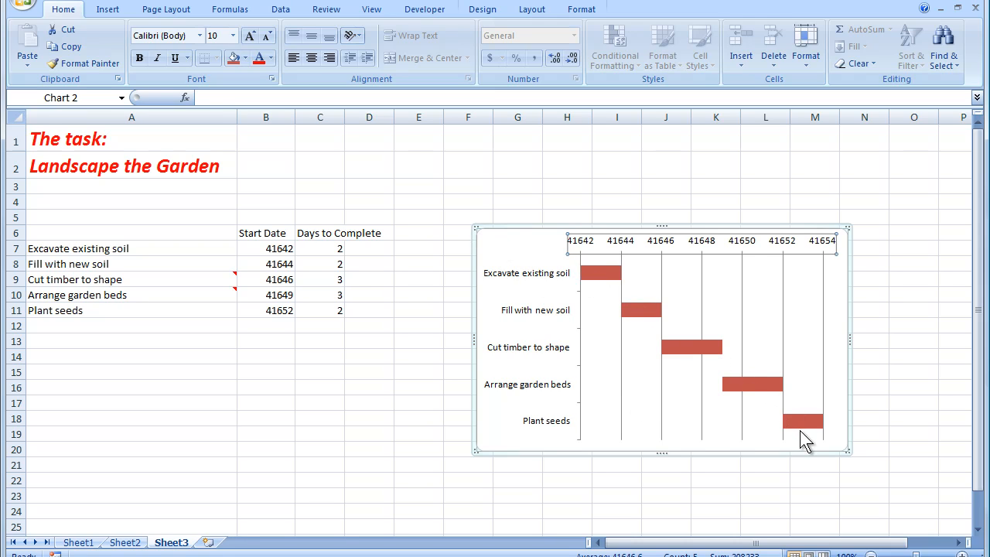
mouse_move(800, 441)
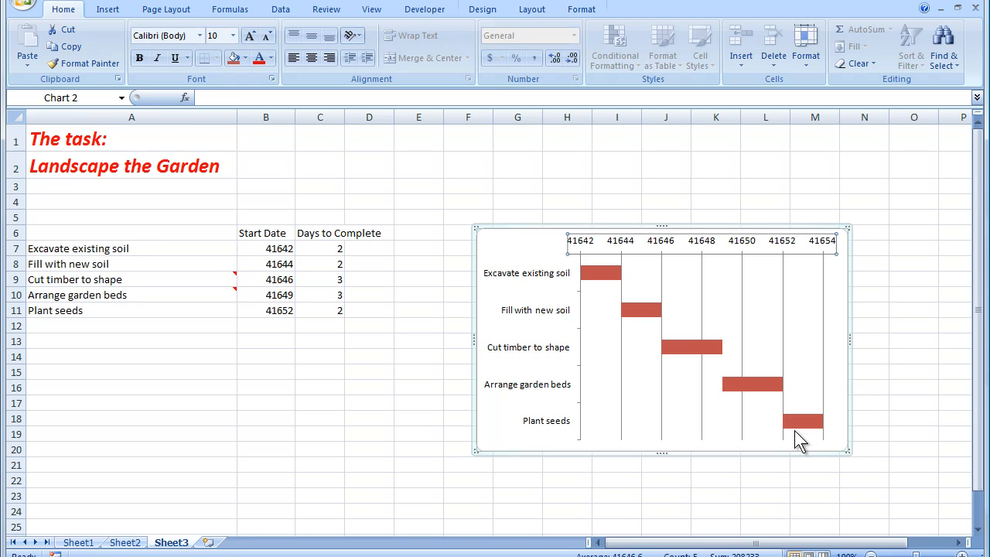
mouse_move(594, 246)
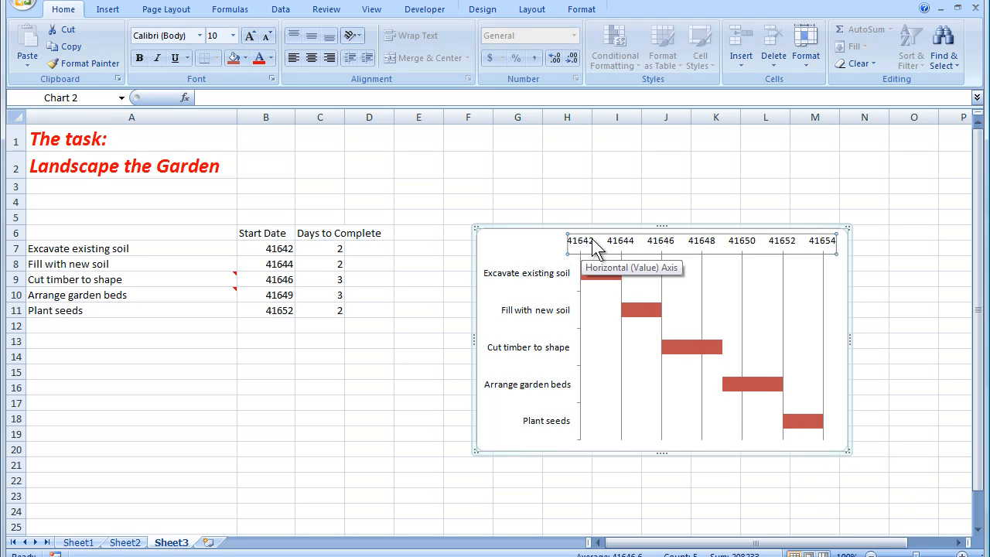
mouse_move(445, 260)
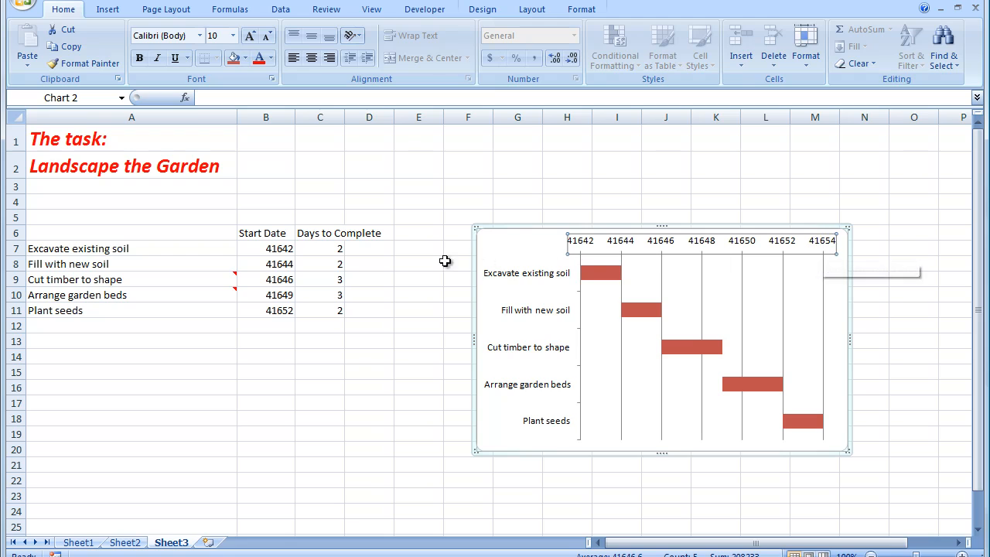
Return B7:B11 to Short Date so the axis reads 3/01/2014 to 15/01/2014.
drag(278, 248, 278, 279)
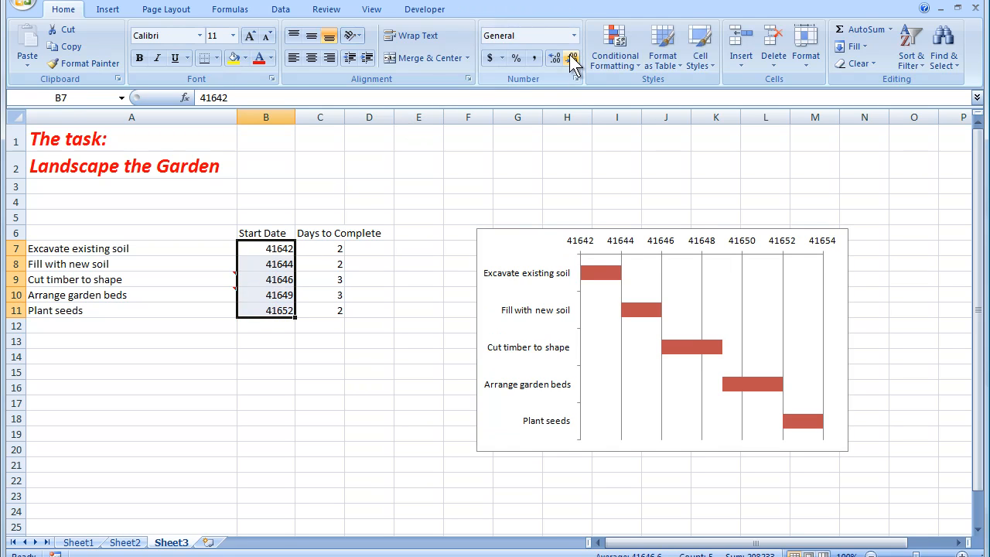
click(573, 35)
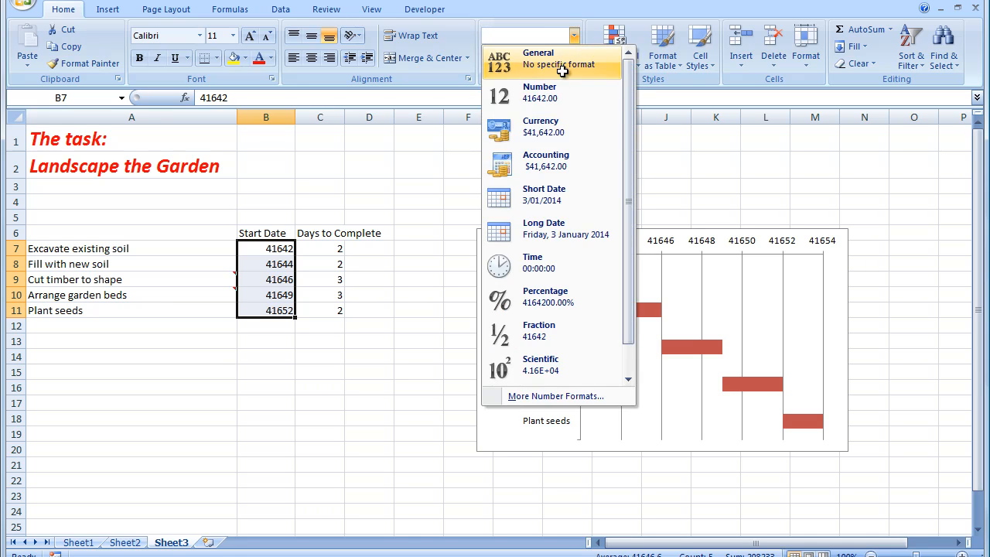
click(543, 194)
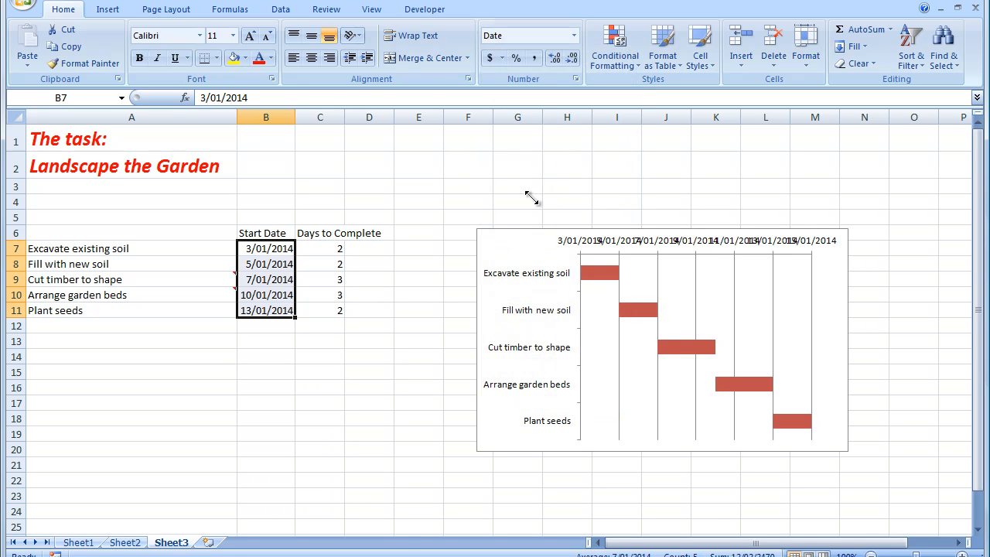
click(661, 340)
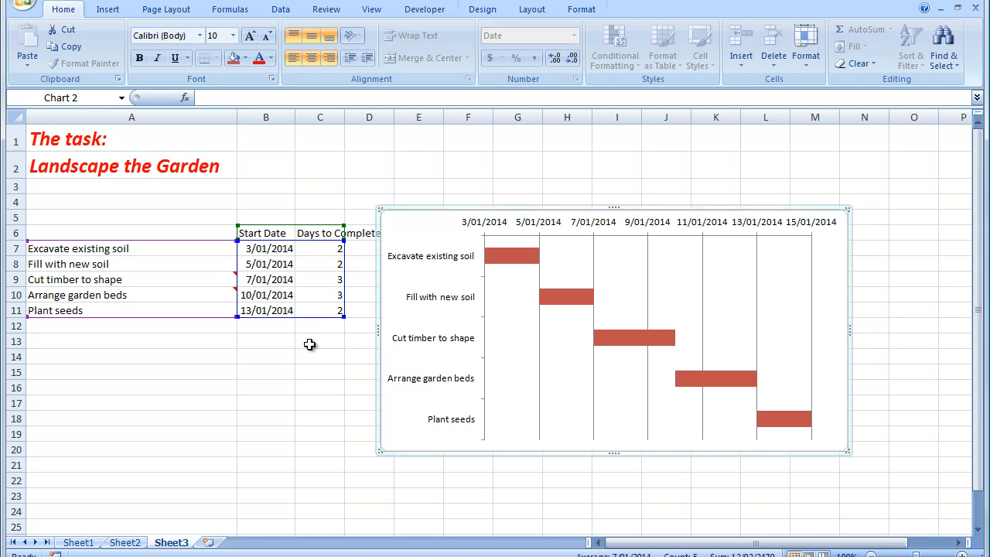
Enter 4 in C8 as the Fill with new soil duration.
click(319, 341)
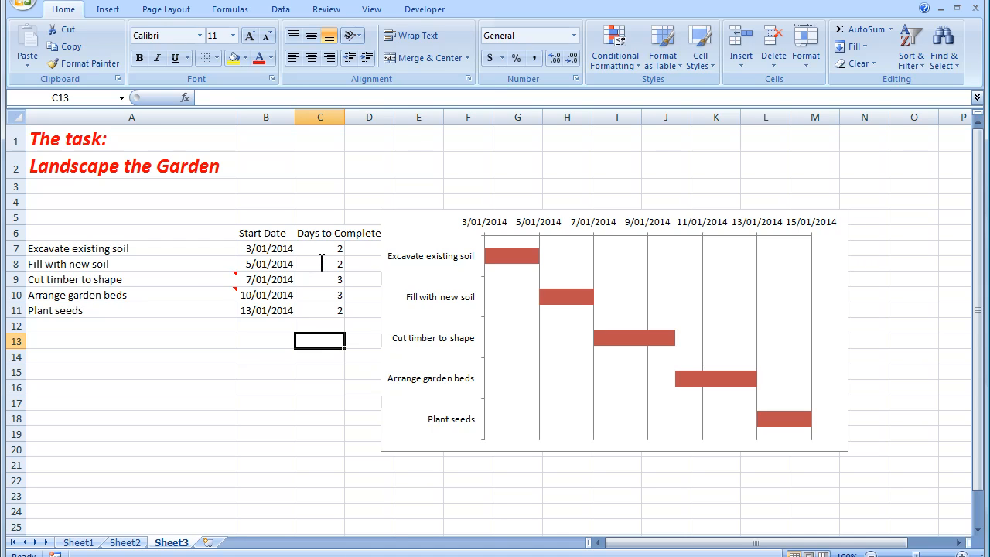
click(319, 264)
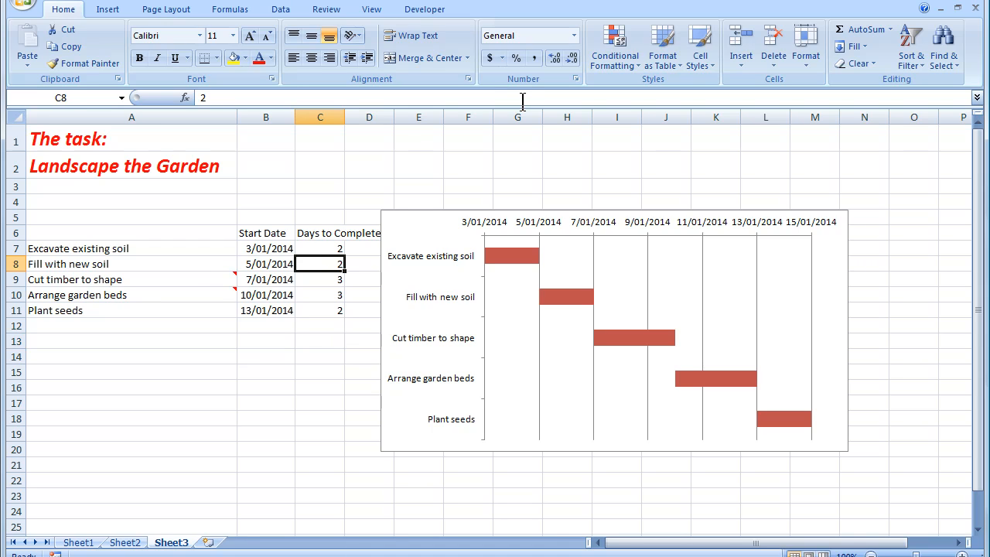
text(4)
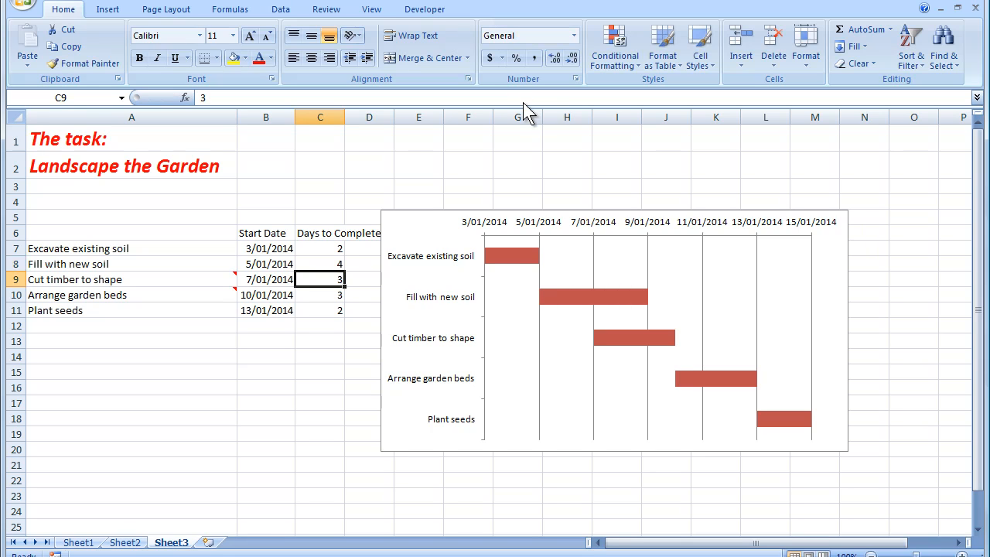
mouse_move(596, 311)
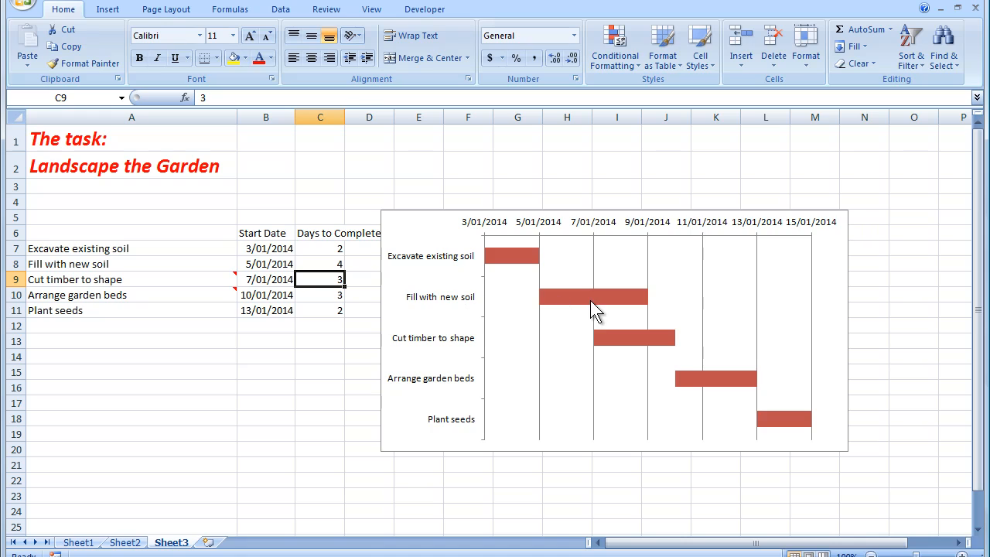
mouse_move(479, 348)
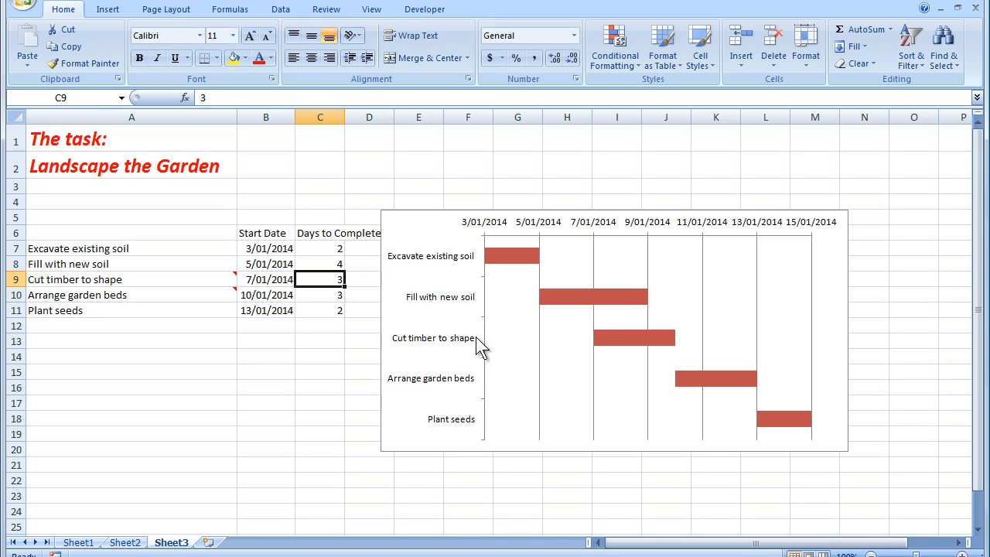
mouse_move(629, 348)
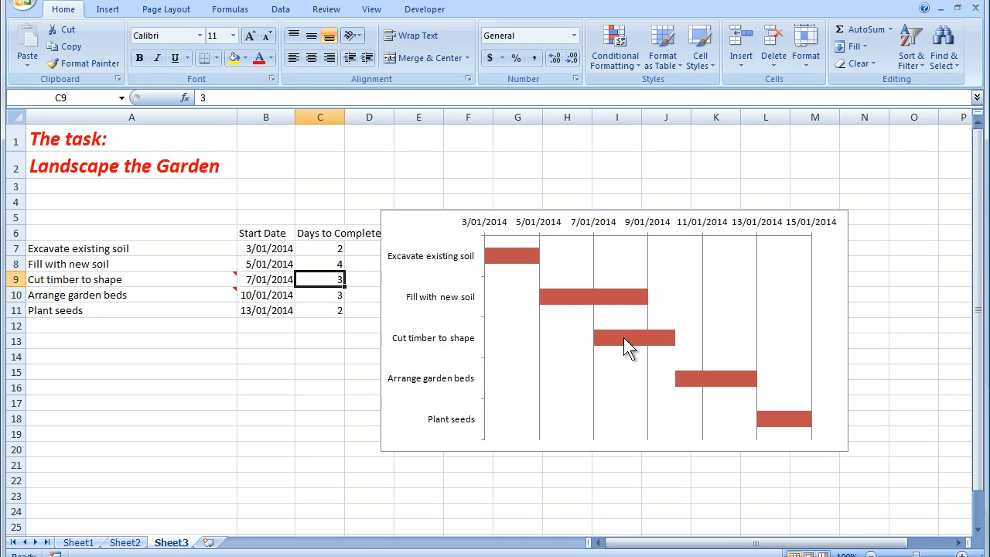